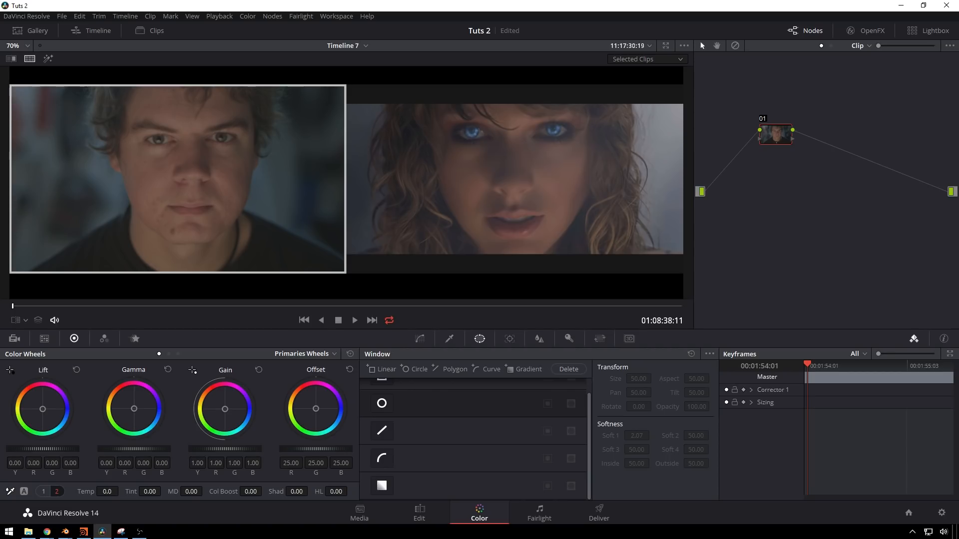
mouse_move(484, 135)
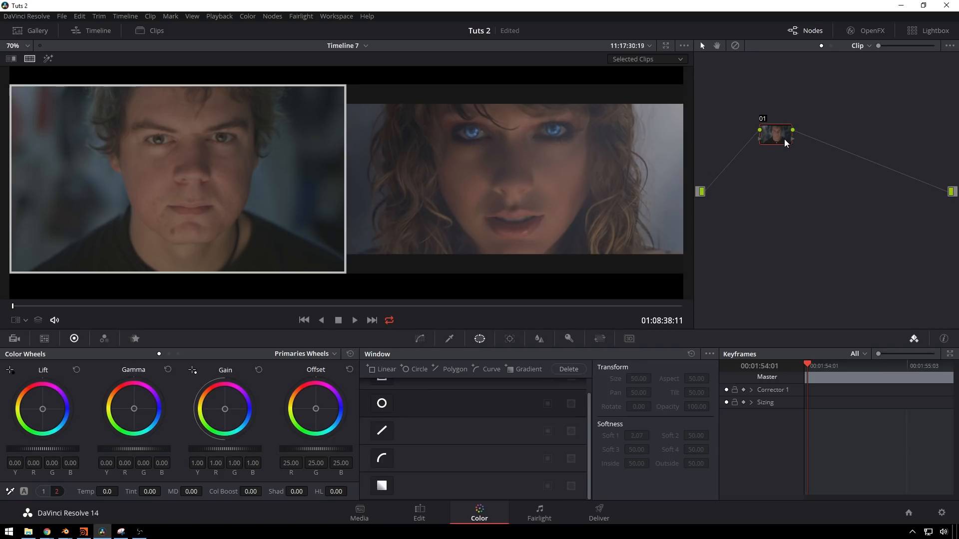
Display the clip's CinemaDNG Camera Raw settings: colour temperature 3550, tint -15.03.
drag(774, 132, 740, 165)
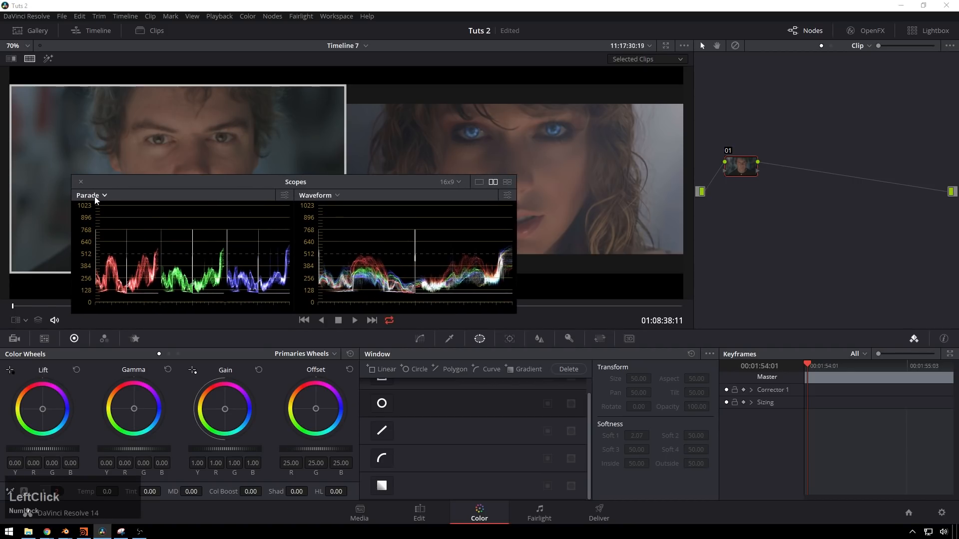
click(81, 182)
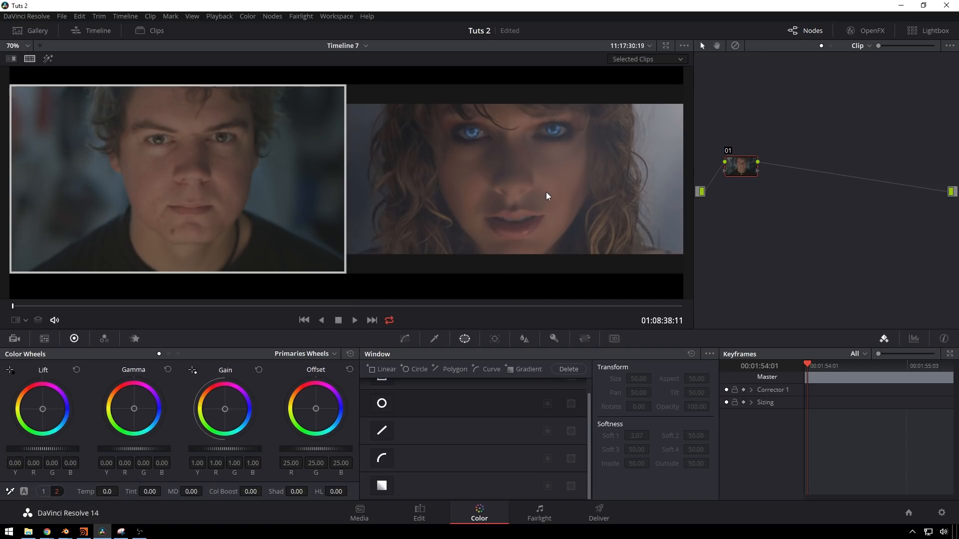
mouse_move(564, 194)
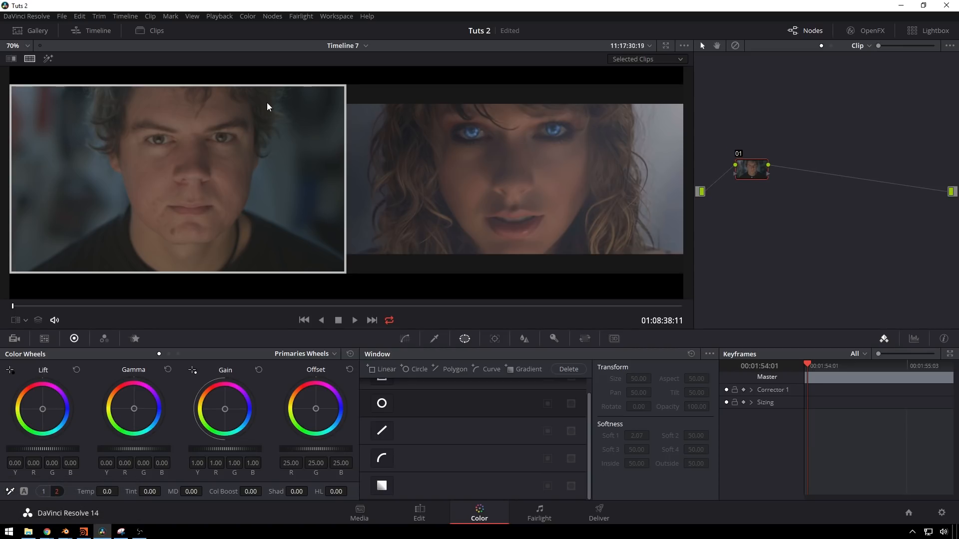
mouse_move(176, 407)
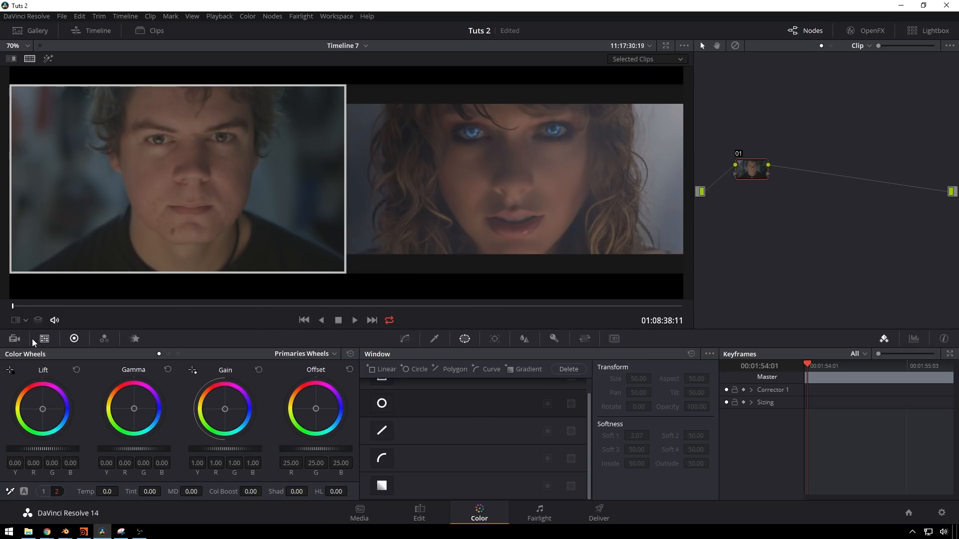
click(14, 338)
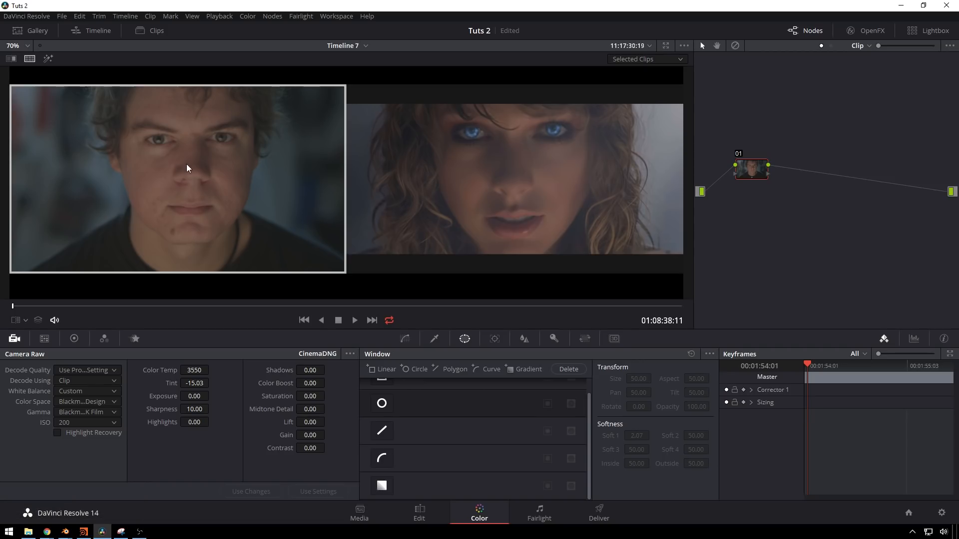
mouse_move(227, 132)
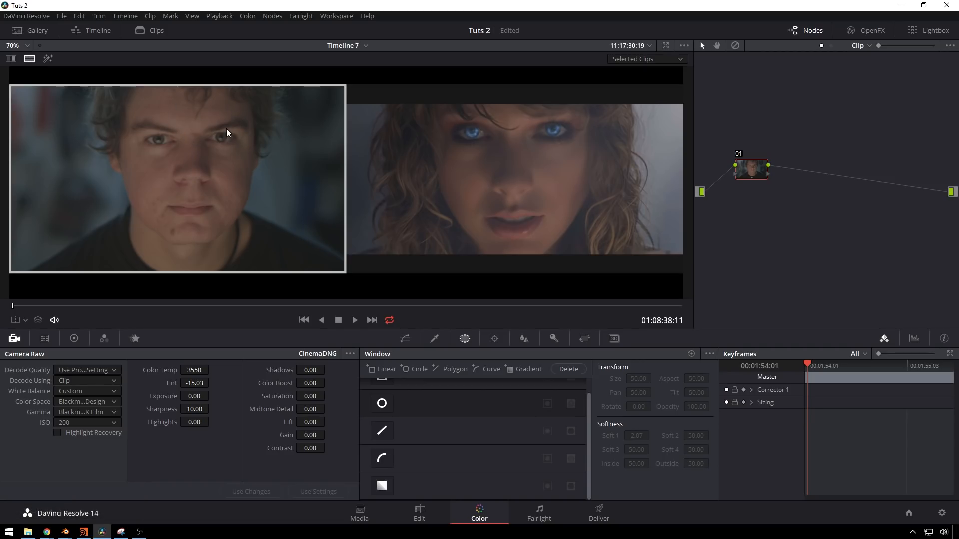
mouse_move(194, 383)
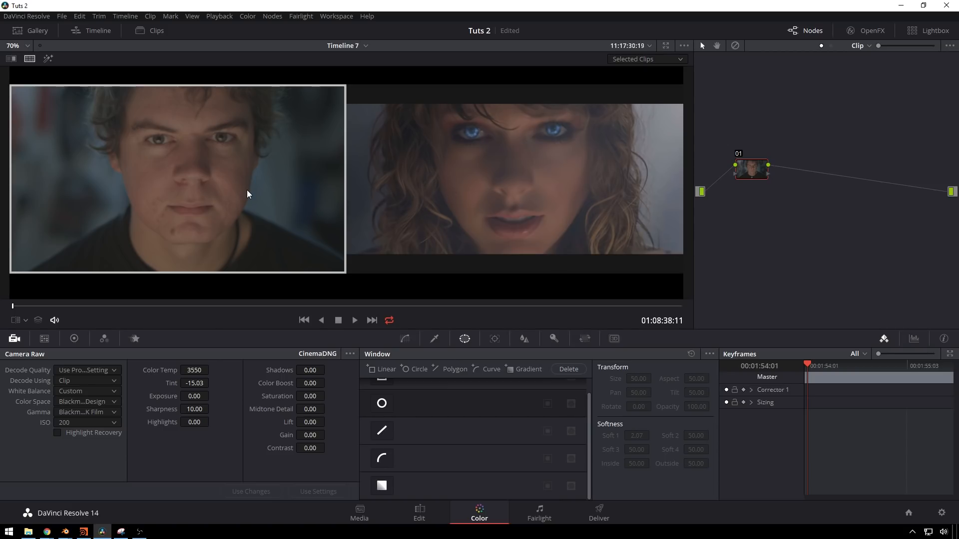
mouse_move(230, 198)
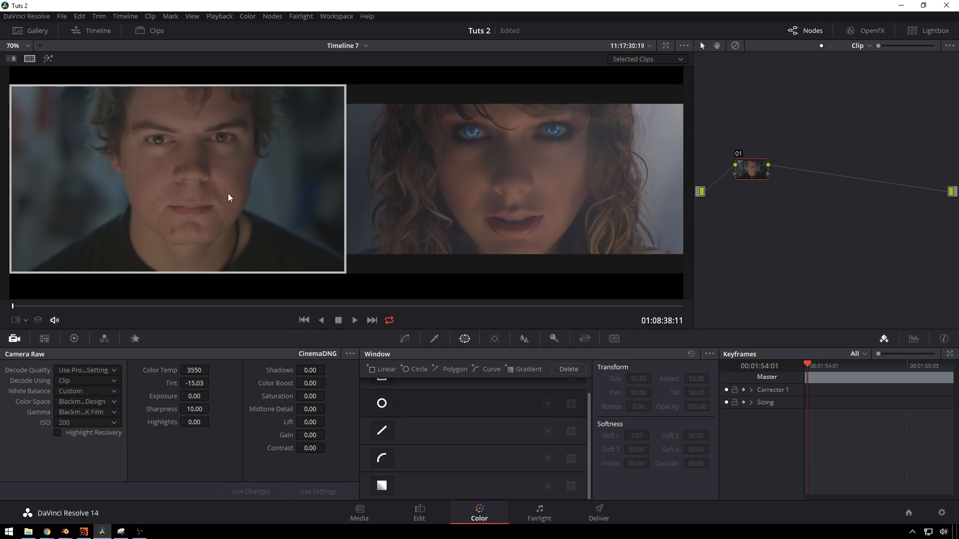
mouse_move(244, 170)
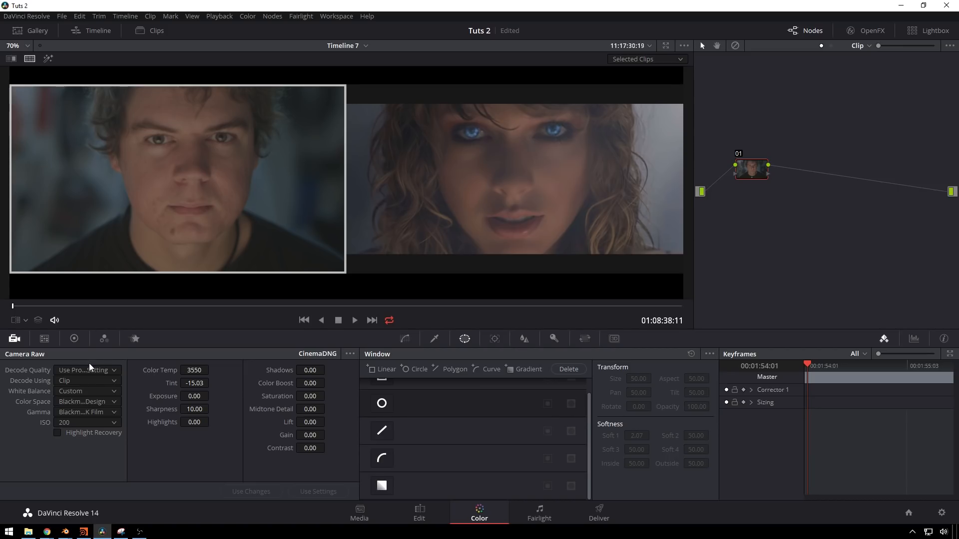
mouse_move(85, 300)
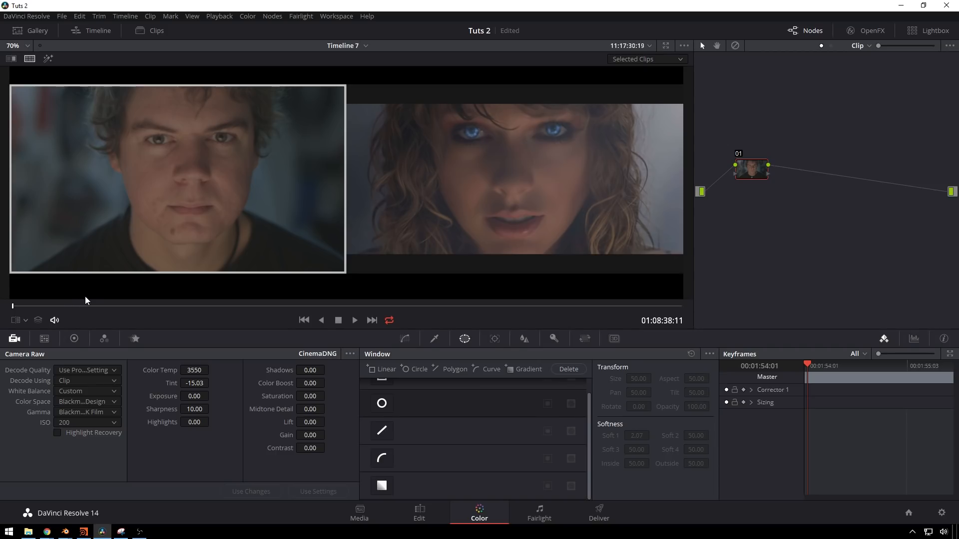
Bring up the primary colour wheels and the HSL qualifier controls for node 02.
click(405, 338)
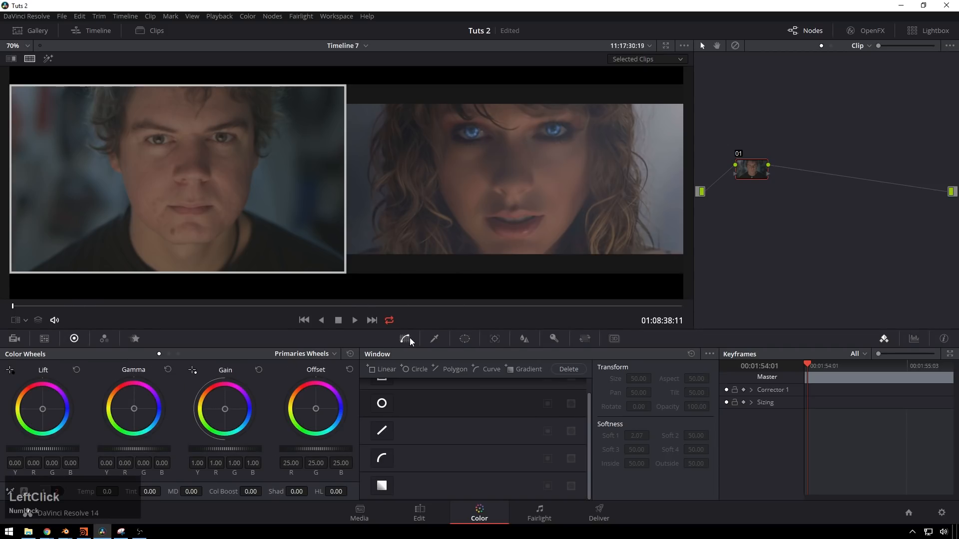
click(404, 339)
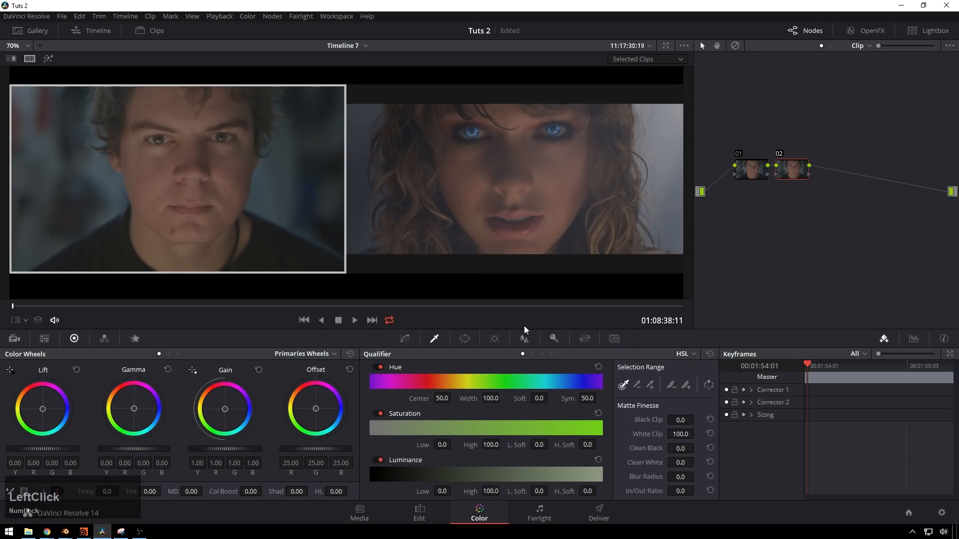
mouse_move(792, 150)
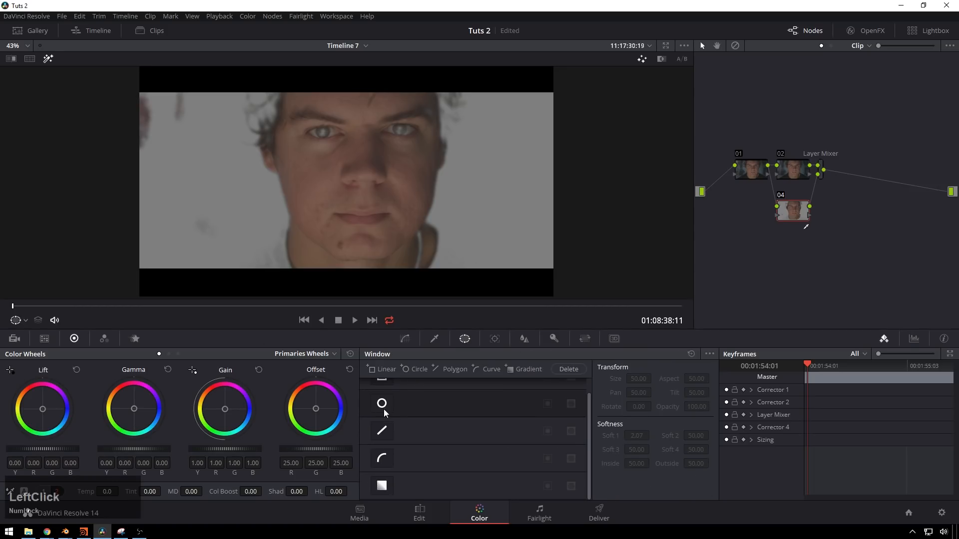
Enable a Circle window on node 04 and stretch and rotate it into a tall oval over the face.
click(381, 403)
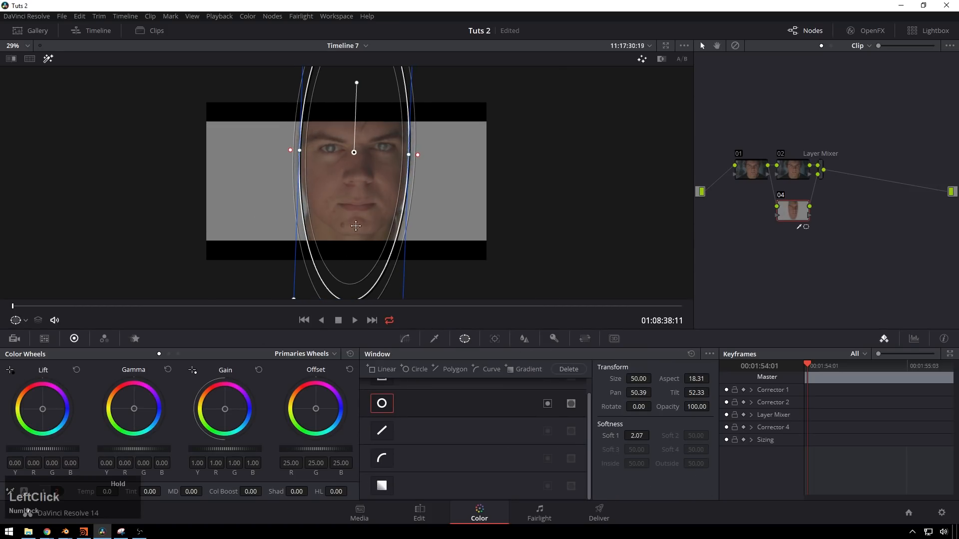
drag(417, 153, 448, 156)
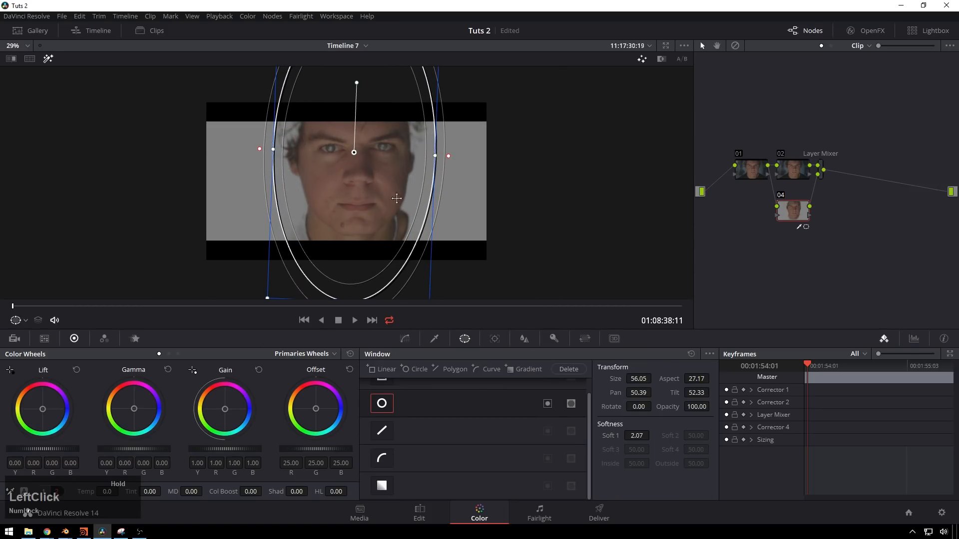
drag(396, 198, 362, 198)
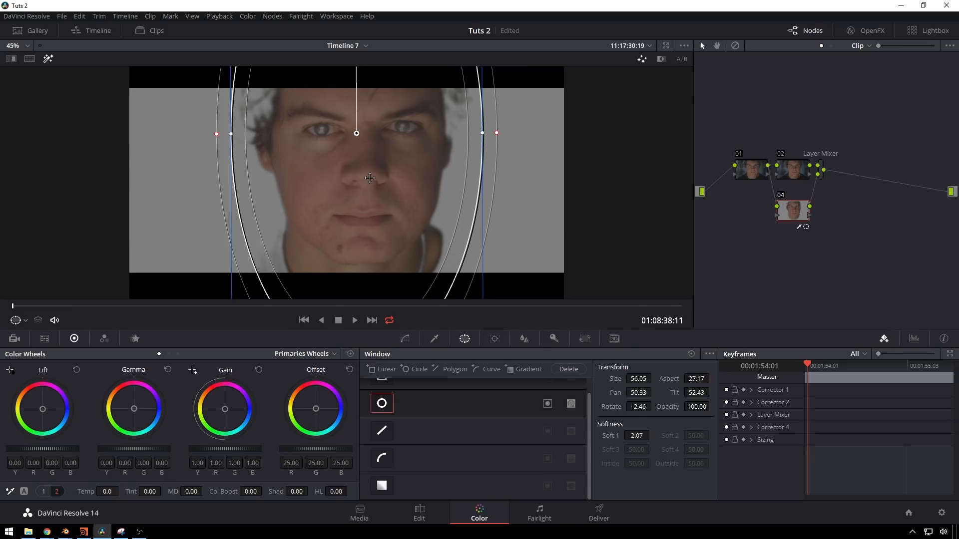
mouse_move(671, 85)
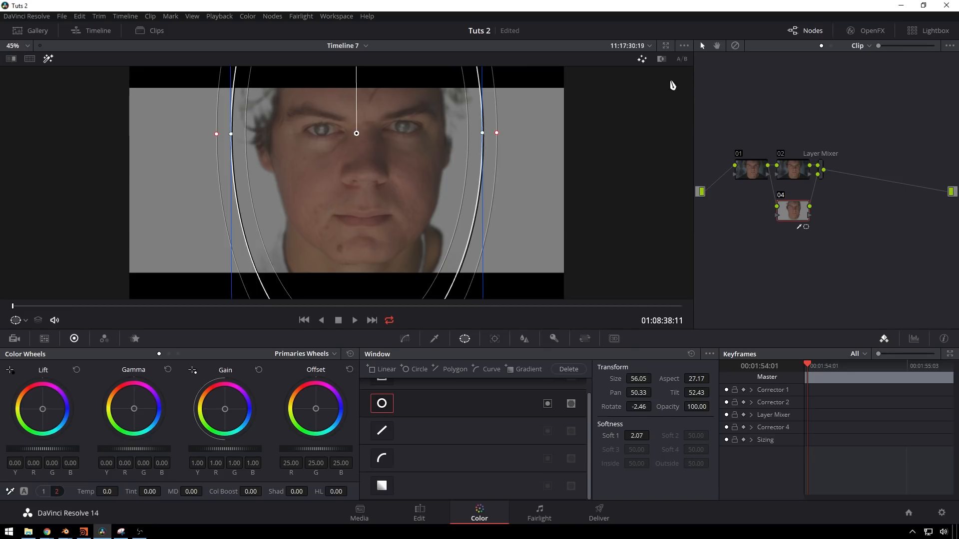
mouse_move(448, 181)
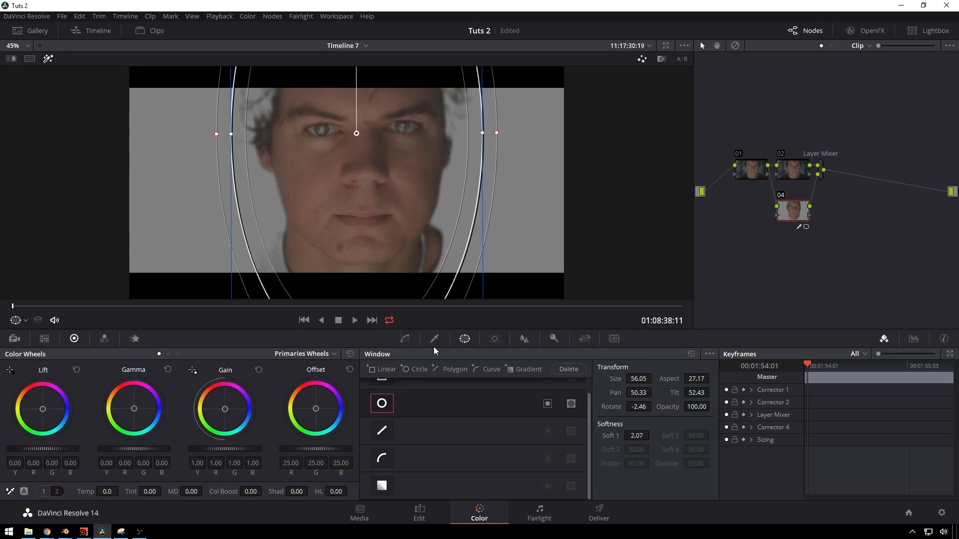
mouse_move(165, 80)
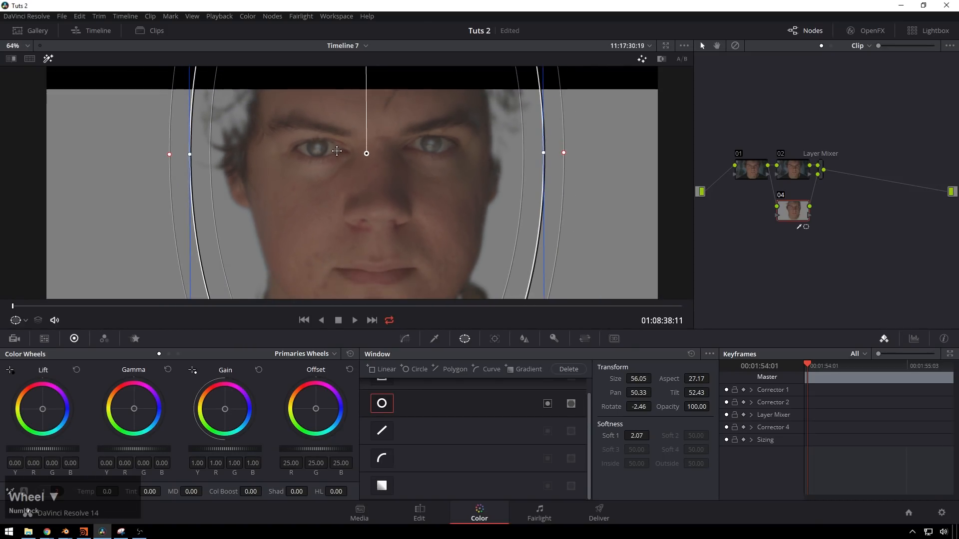
middle_click(336, 151)
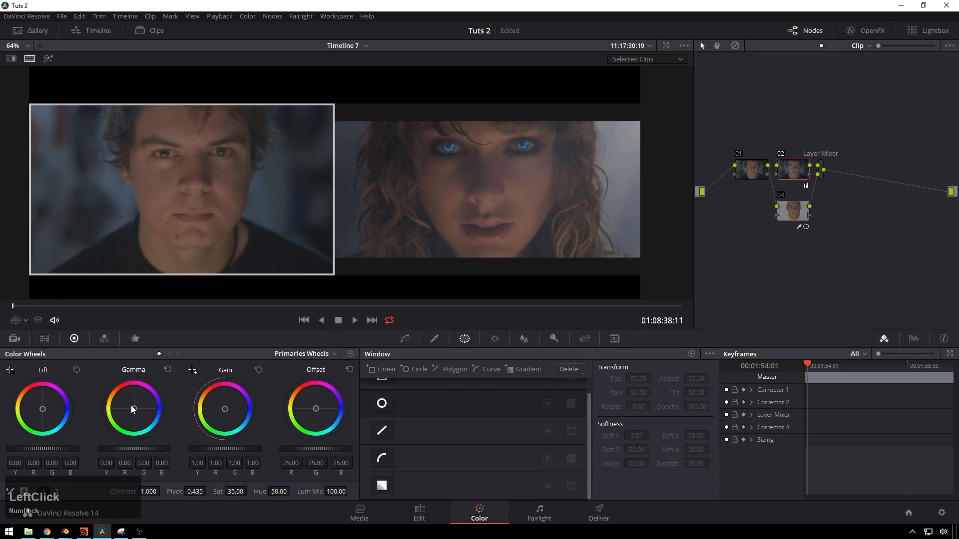
Place a soft oval window on node 05 over the left background and raise Gain to 2.25.
drag(133, 408, 135, 408)
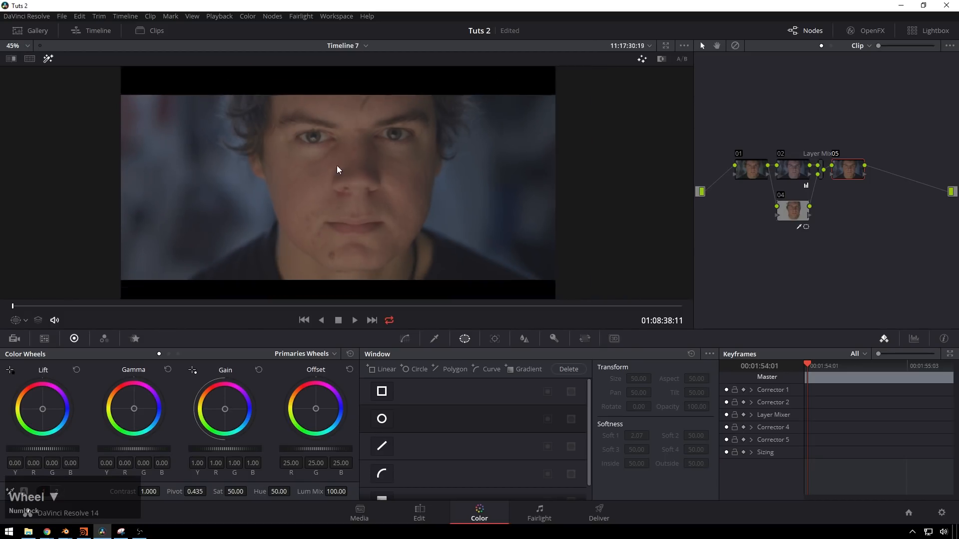
click(16, 320)
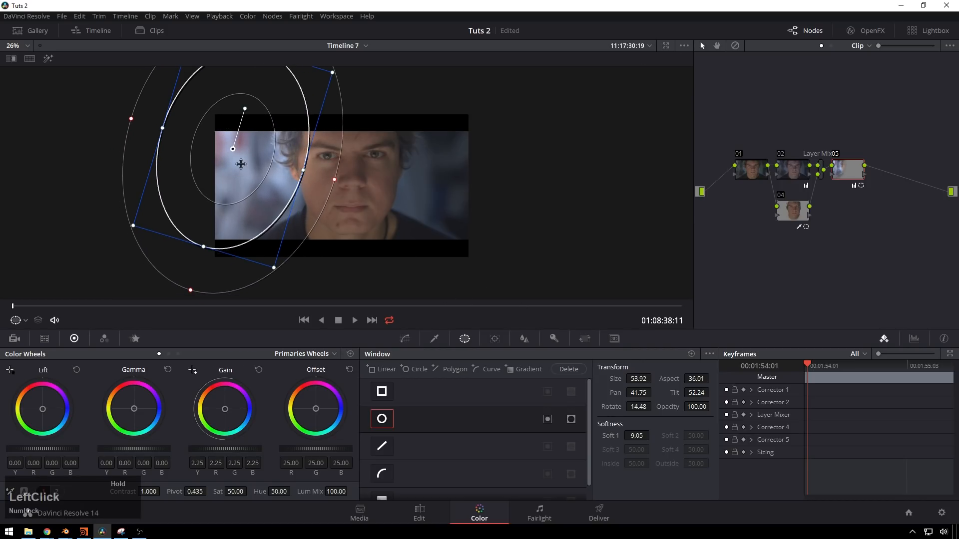
drag(240, 163, 232, 110)
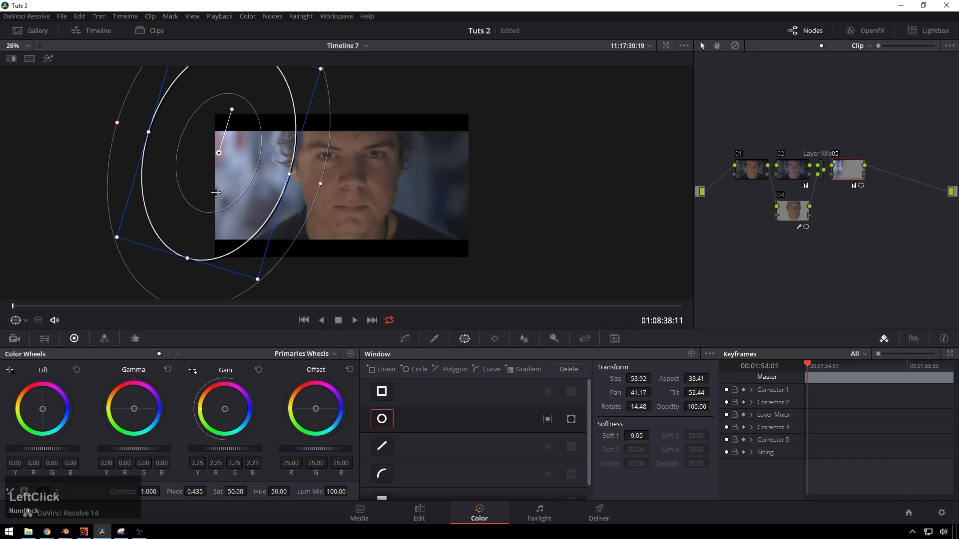
click(404, 339)
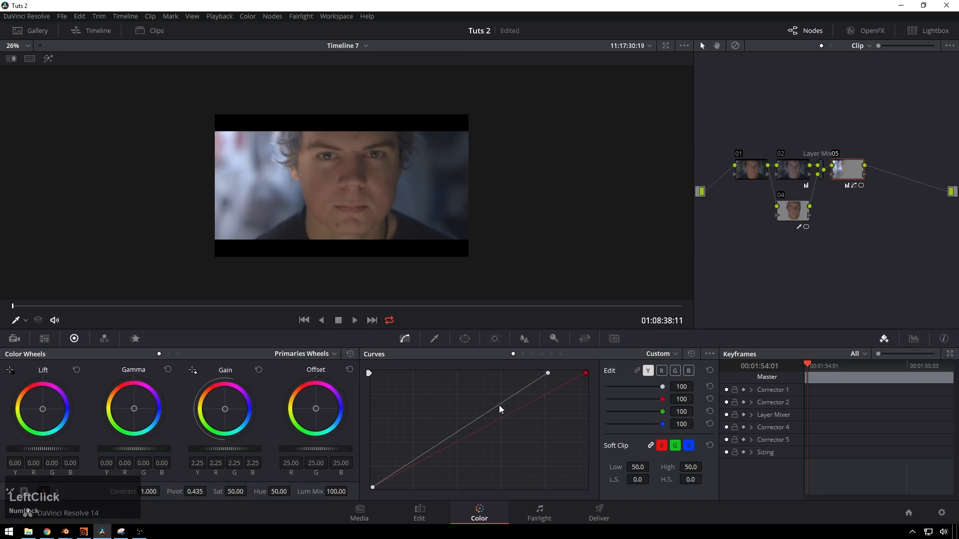
Shape node 05's Y curve to lift the lower midtones and pull the highlights down.
click(502, 405)
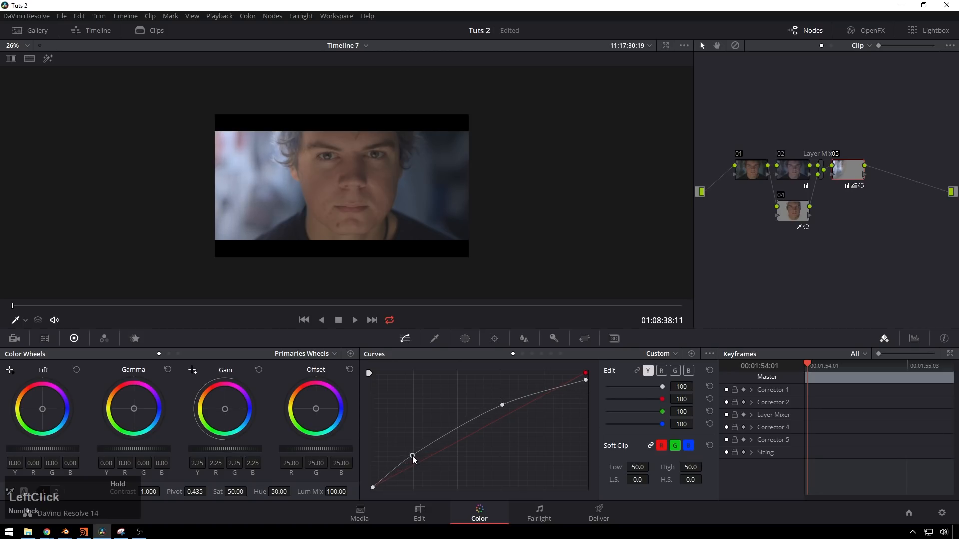
drag(412, 456, 419, 460)
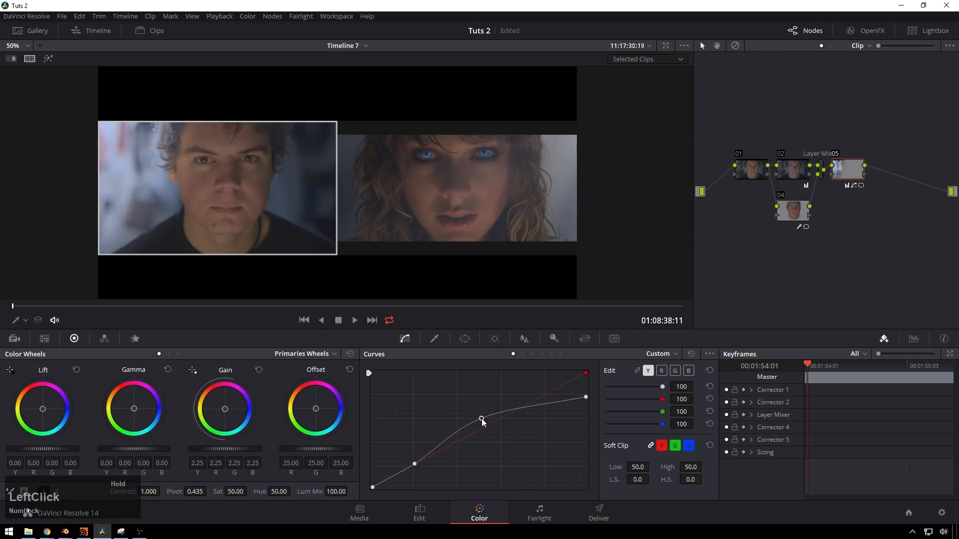
drag(482, 420, 482, 420)
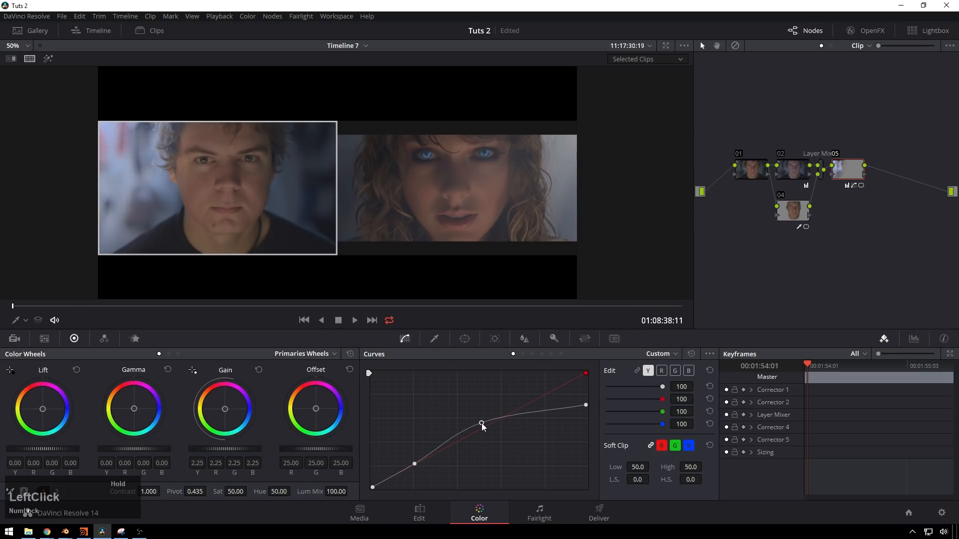
drag(481, 424, 469, 429)
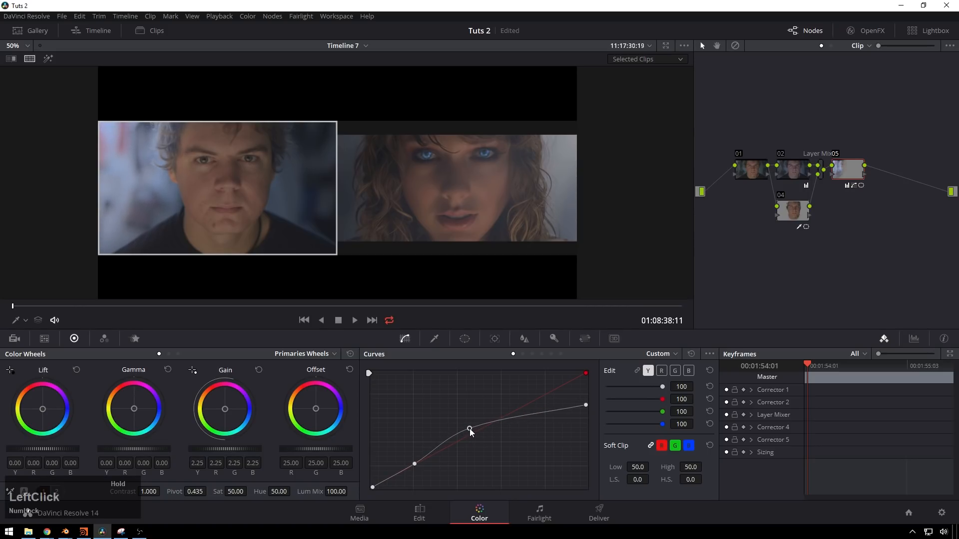
drag(469, 430, 479, 424)
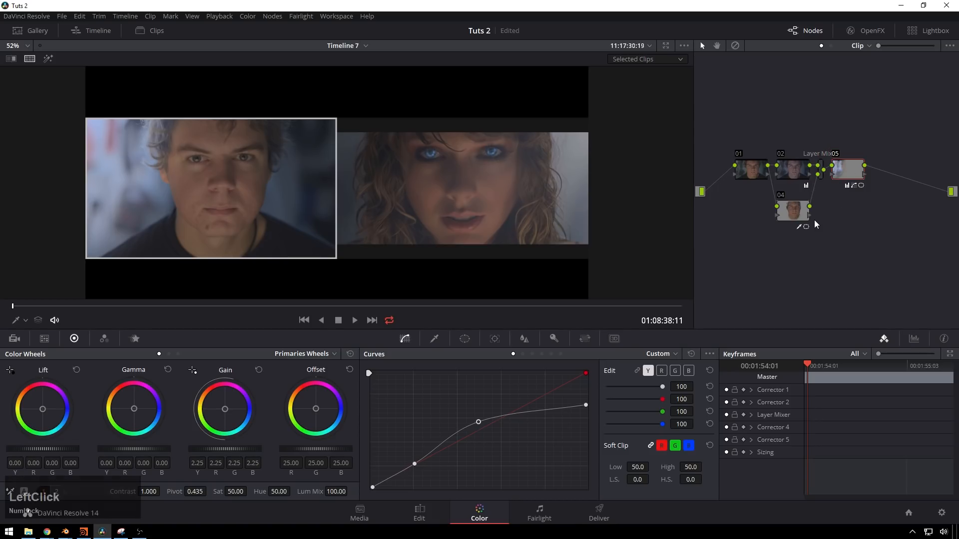
click(846, 173)
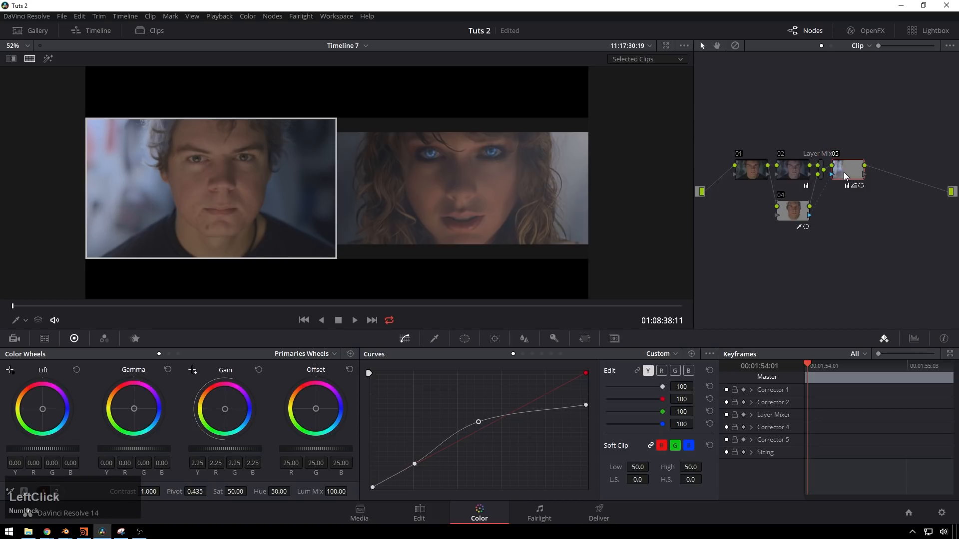
click(846, 172)
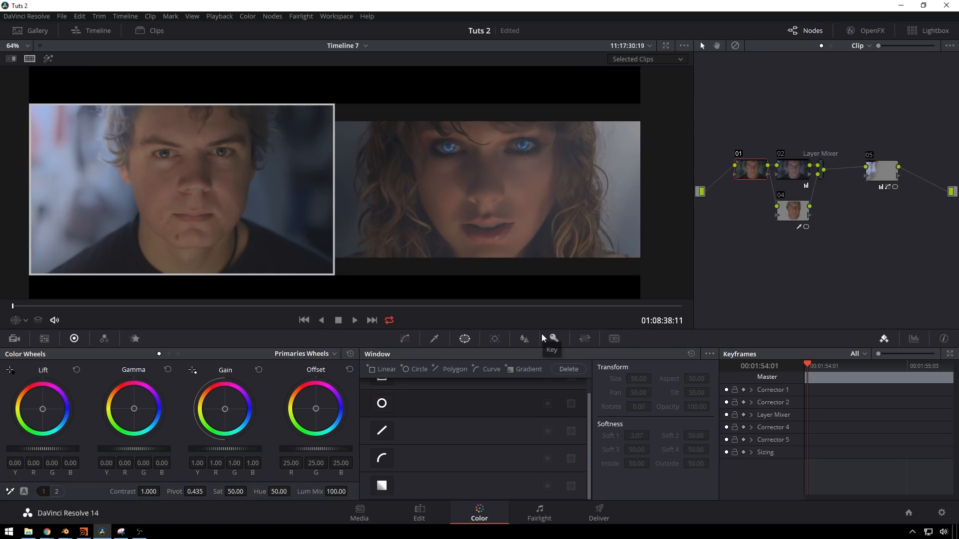
Reset Node Zoom to 1.000 and set Gamma to -0.02 on new node 06.
click(584, 338)
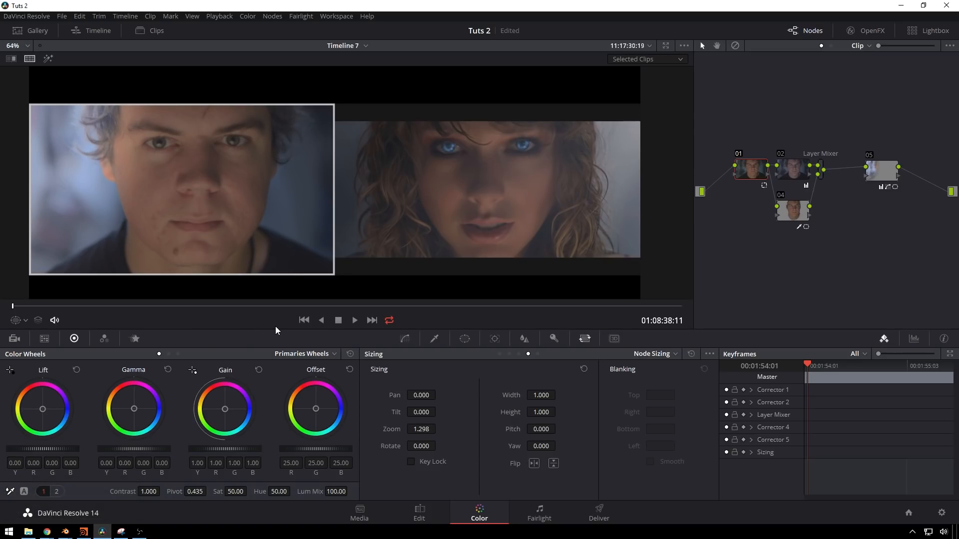
mouse_move(230, 175)
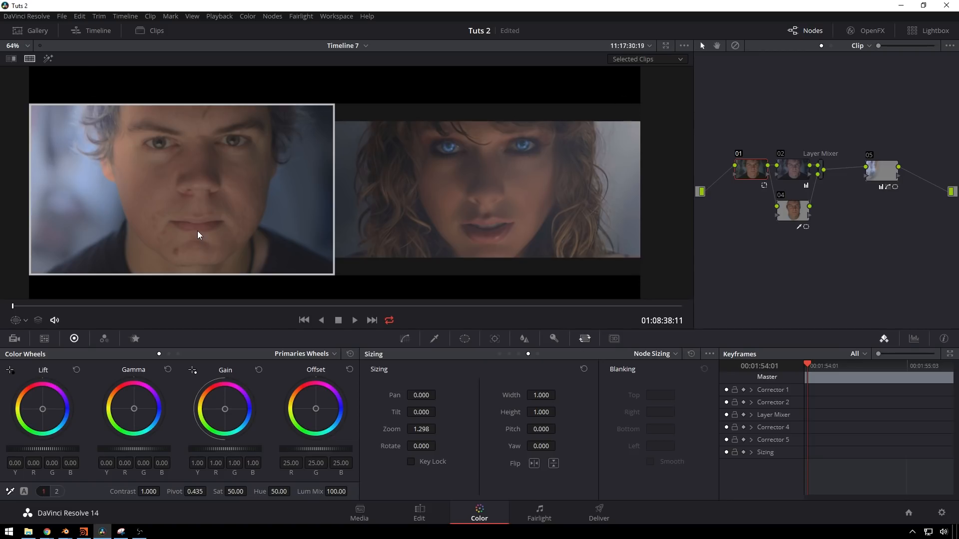
mouse_move(735, 144)
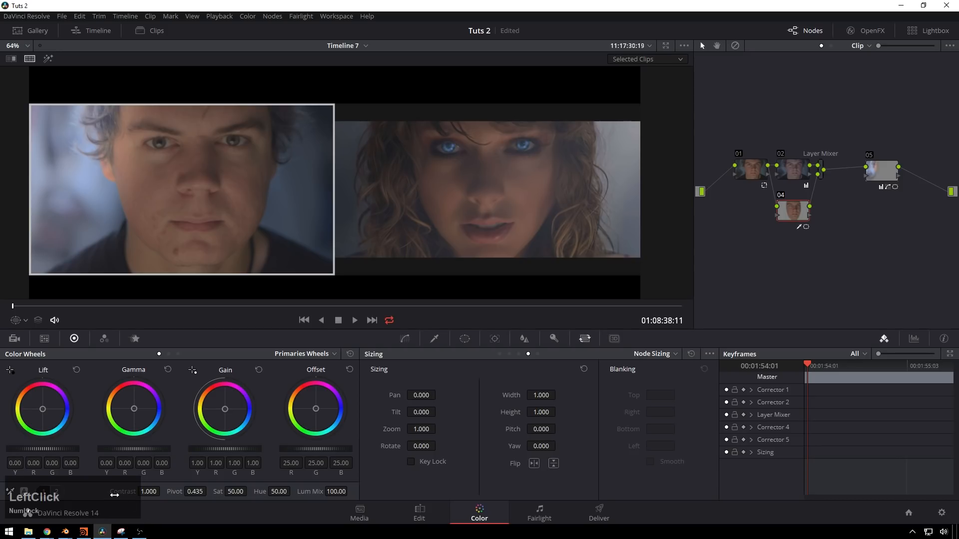
drag(147, 490, 166, 482)
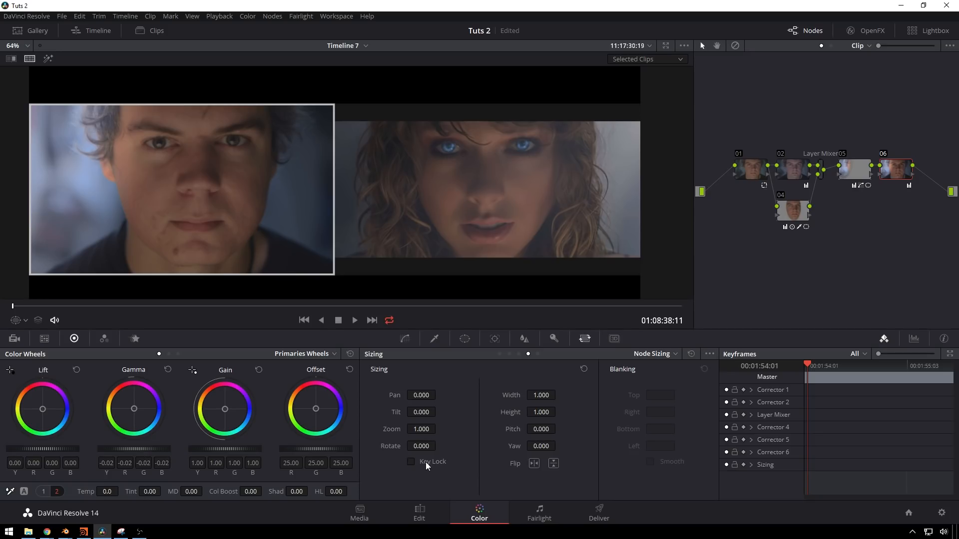
Raise the black point on node 06's luminance curve for faded shadows.
click(404, 338)
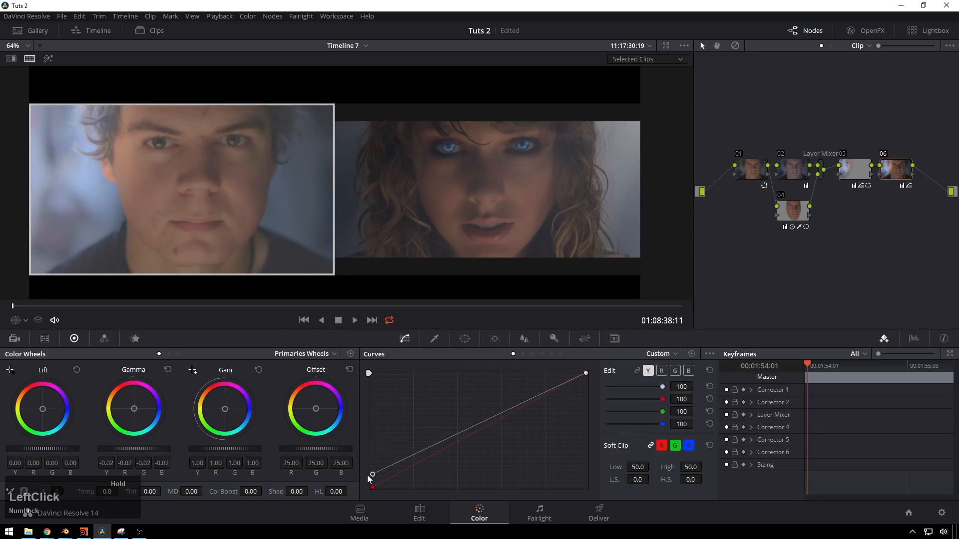
drag(373, 464, 414, 461)
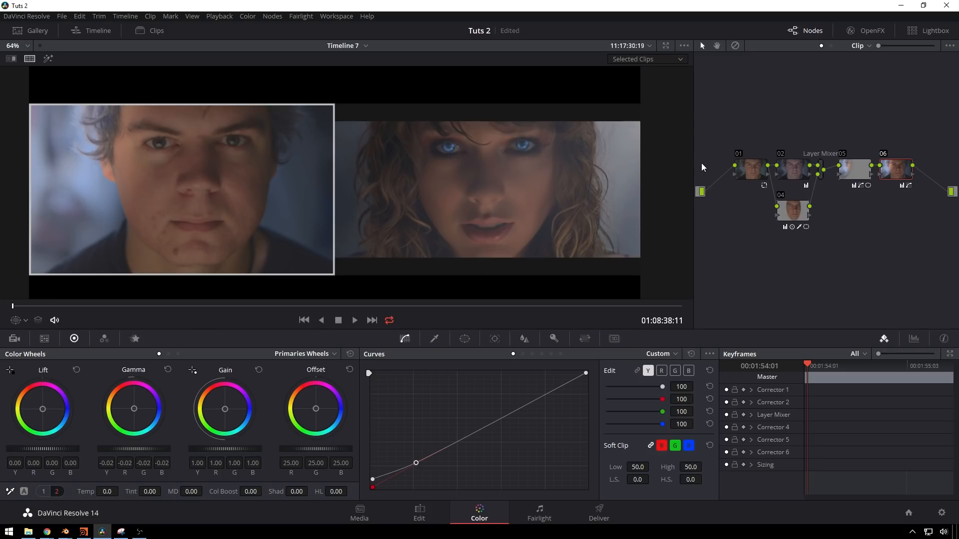
mouse_move(512, 218)
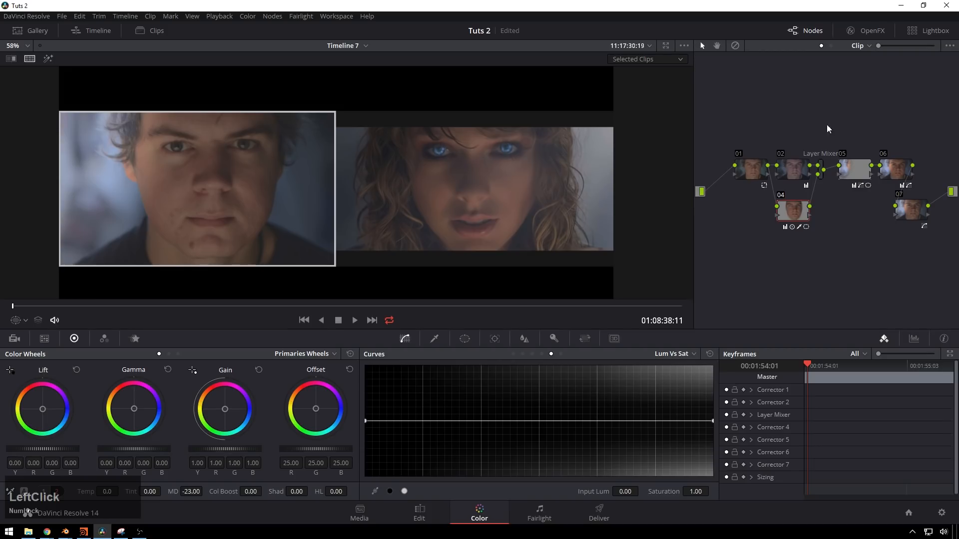
Apply Color Compressor to node 04 with Compress Hue about 0.6 and an orange target colour.
click(871, 31)
text(glo)
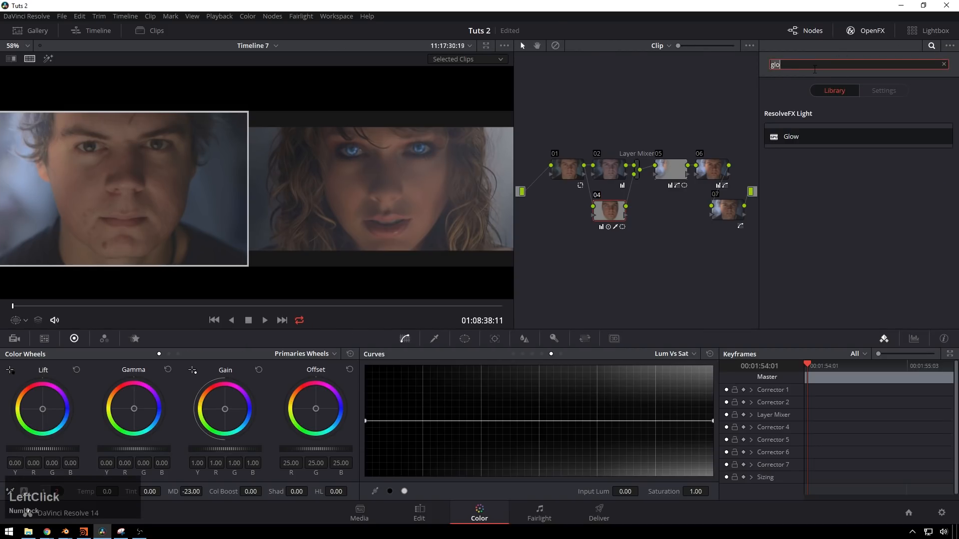
text(color com)
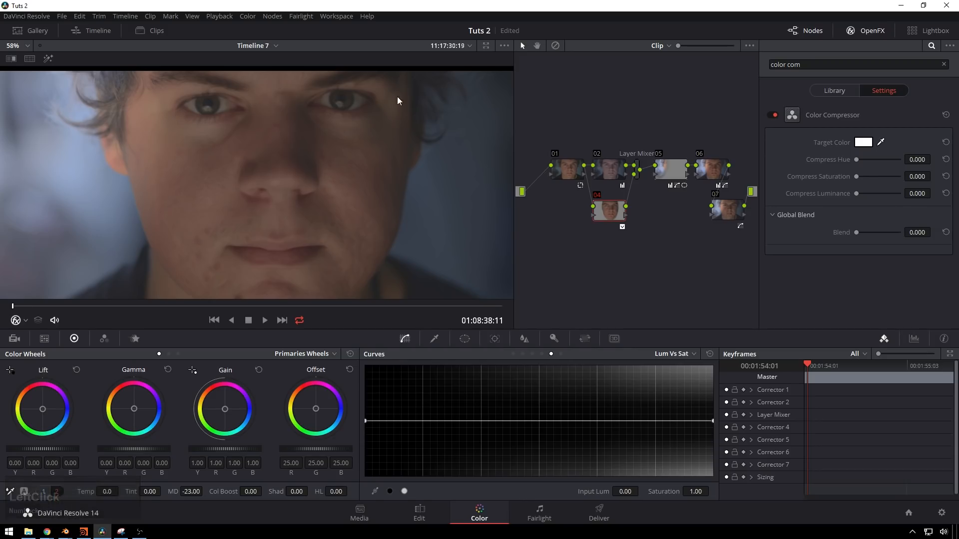
drag(855, 159, 883, 160)
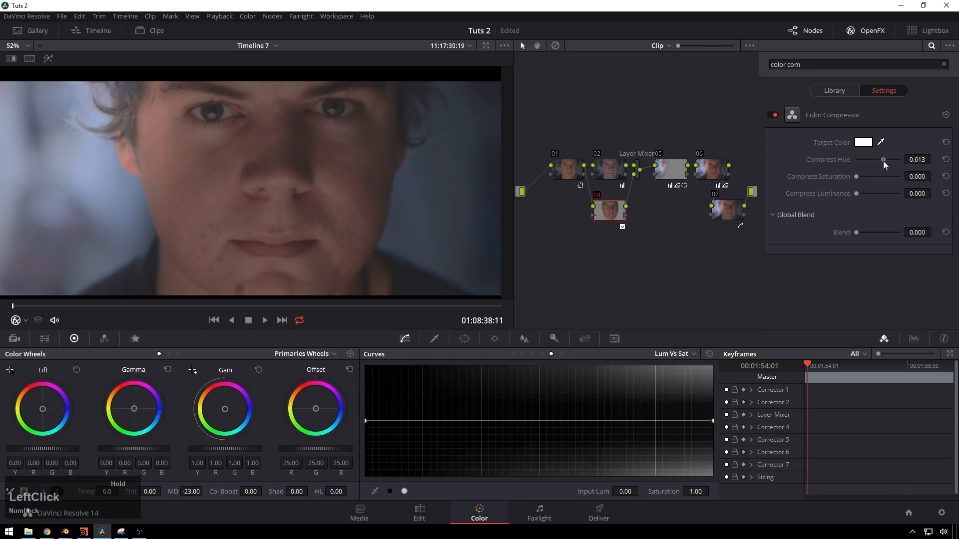
click(862, 141)
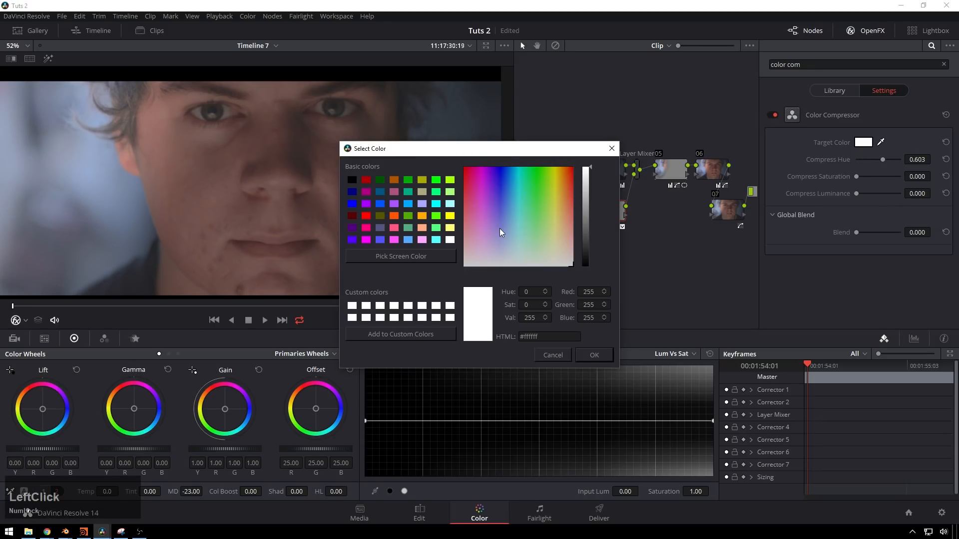
click(563, 178)
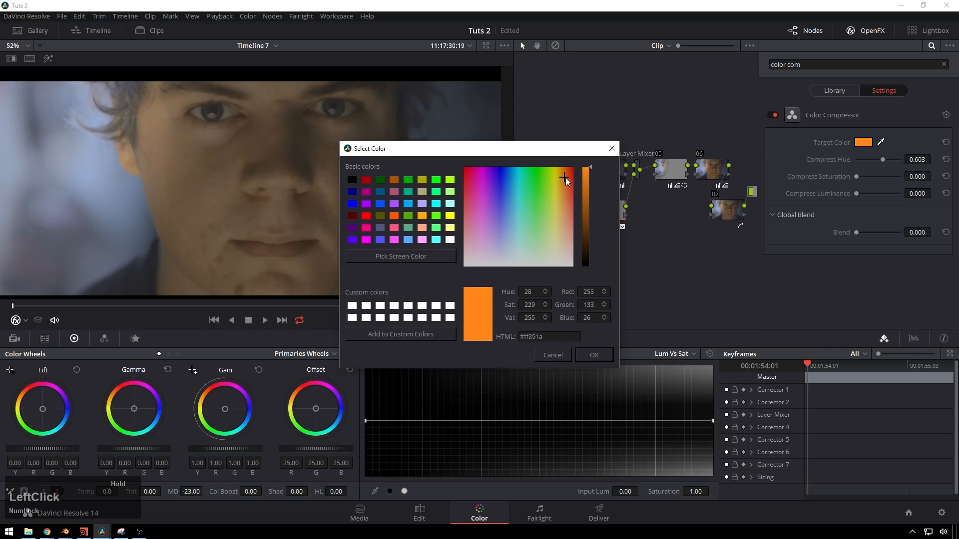
click(567, 190)
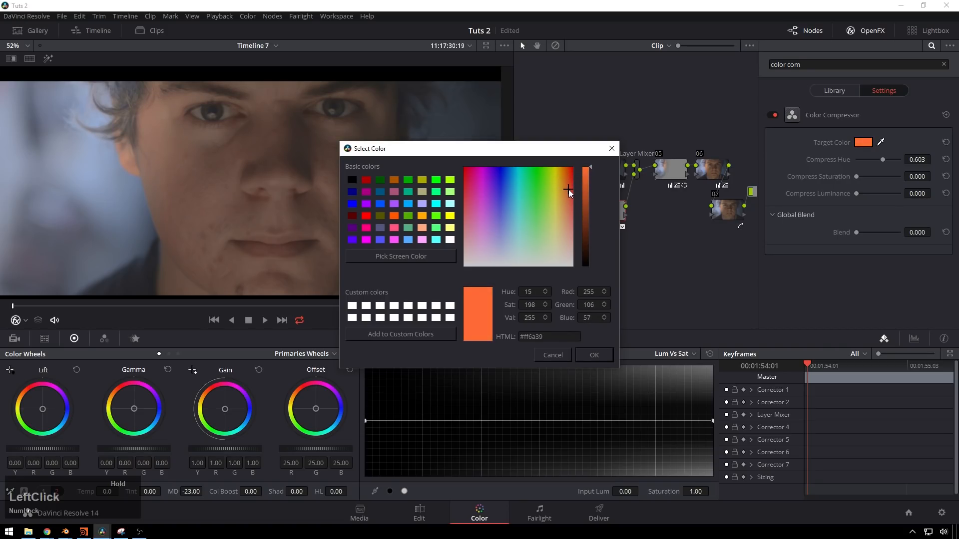
click(565, 178)
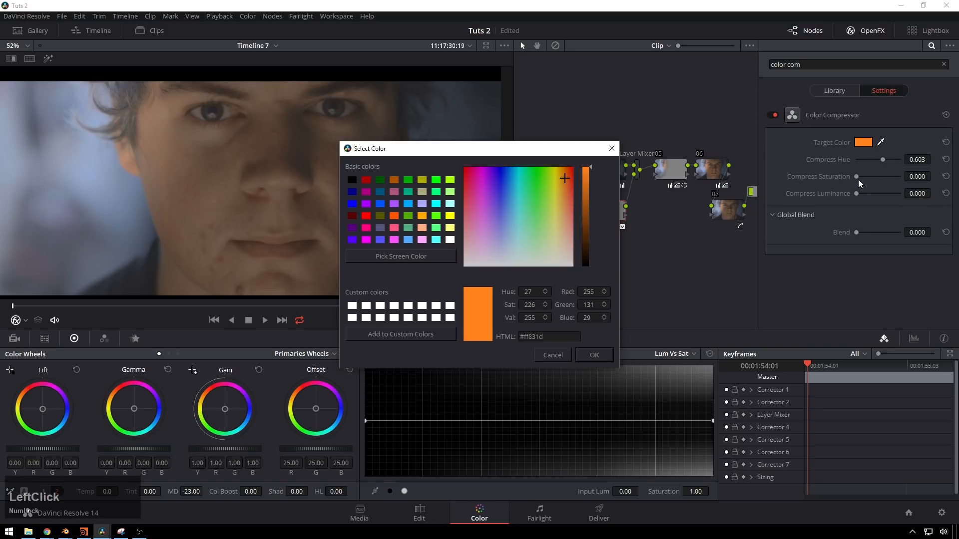
mouse_move(594, 355)
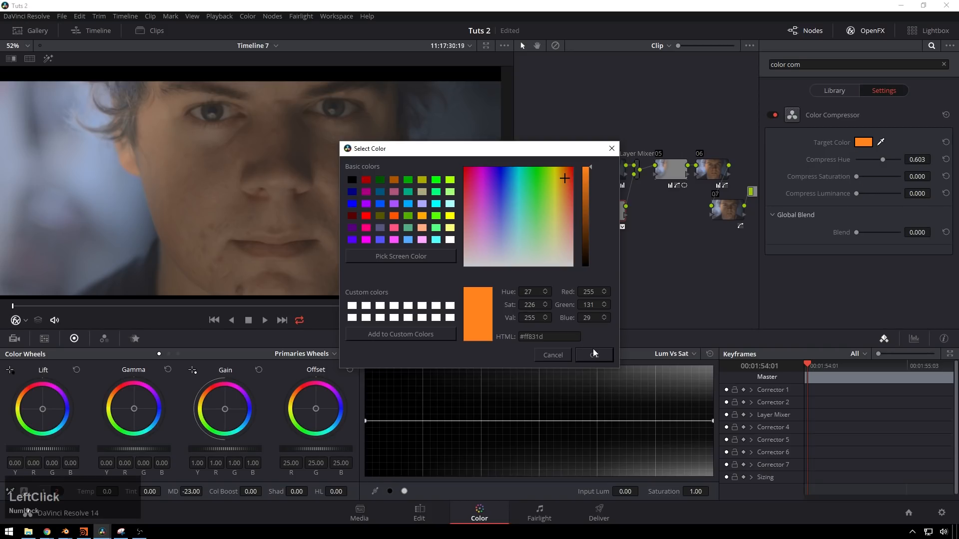
click(594, 355)
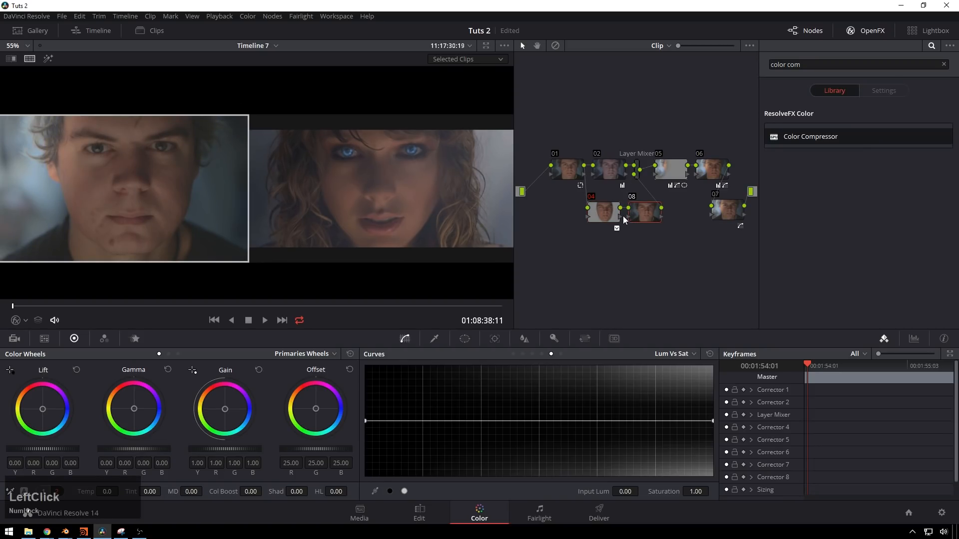
Select node 08, view its key matte of the face, and apply a Color Compressor.
click(644, 212)
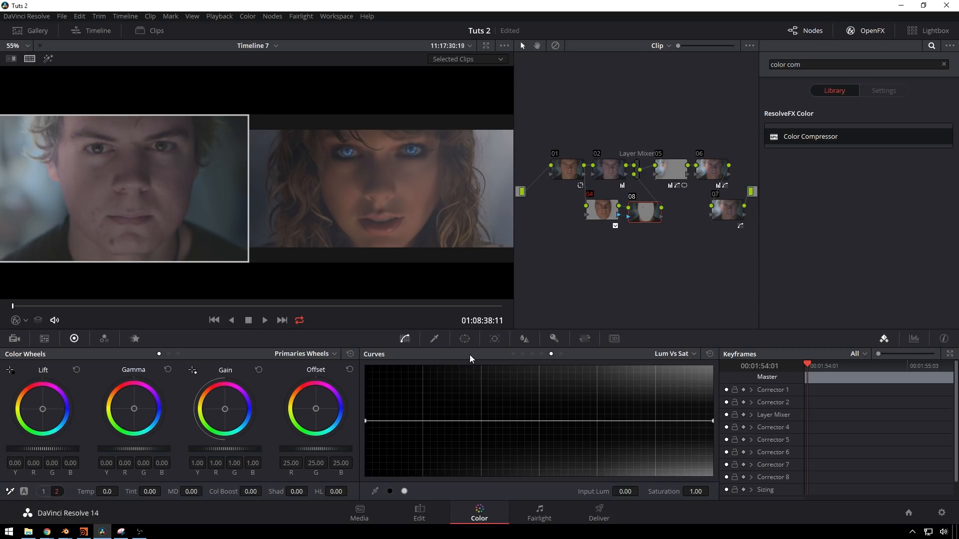
click(553, 339)
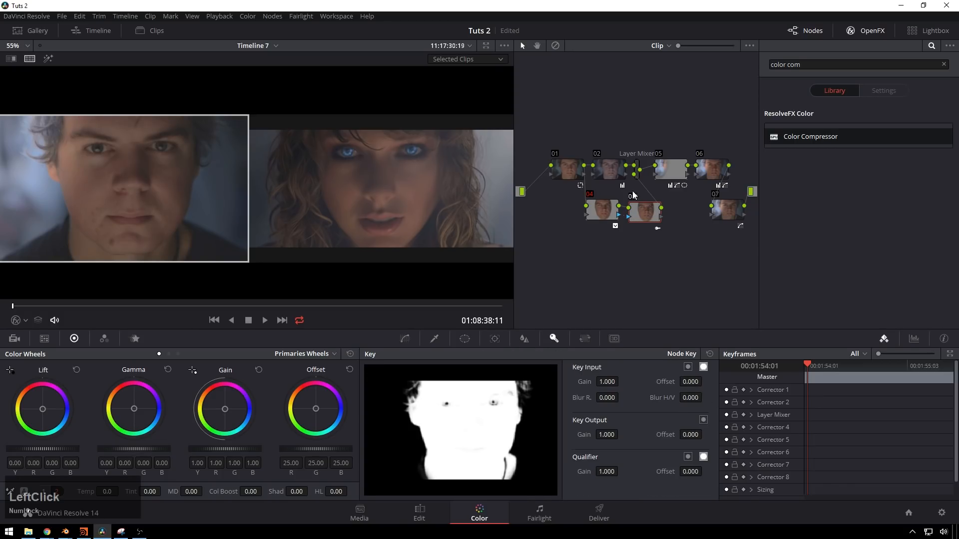
click(884, 90)
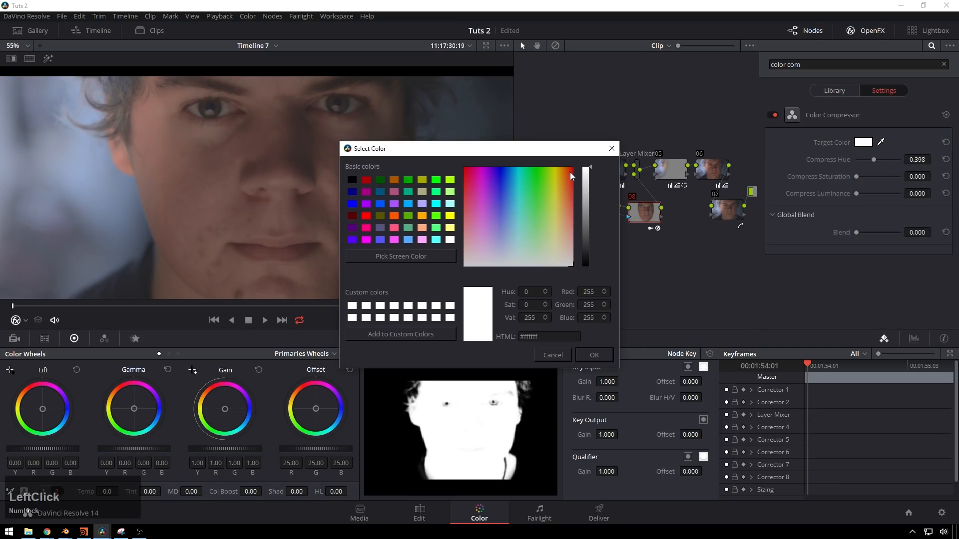
Try several orange targets, then set node 08's Color Compressor target to pale salmon.
click(563, 224)
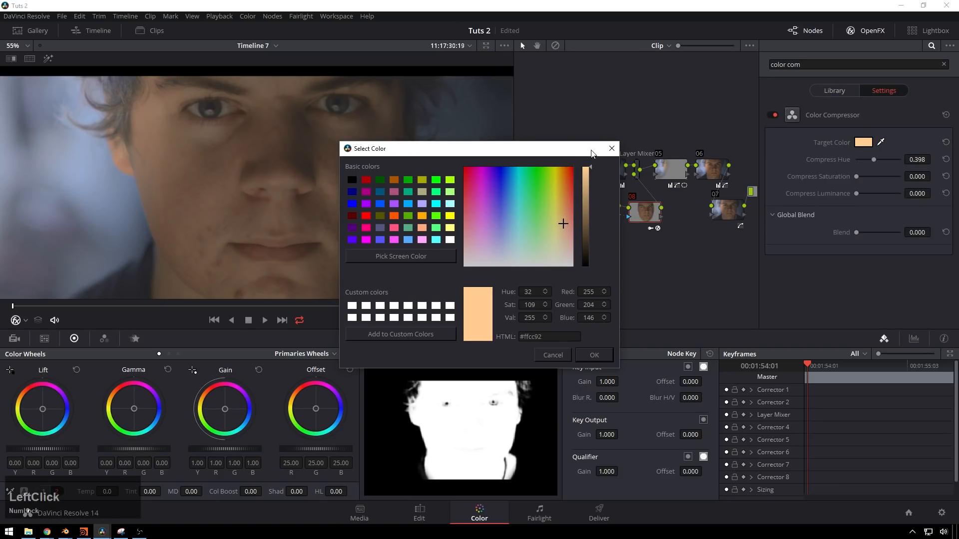
click(593, 355)
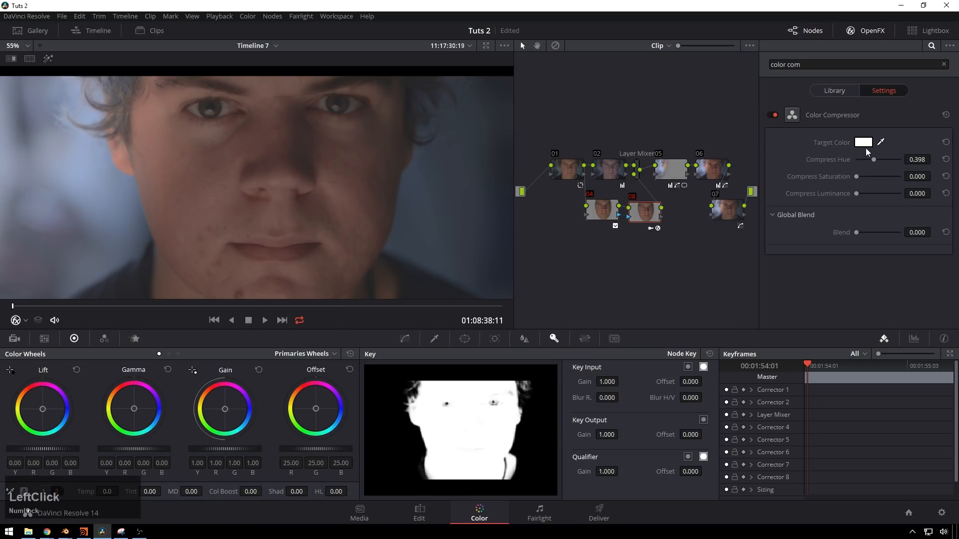
click(863, 142)
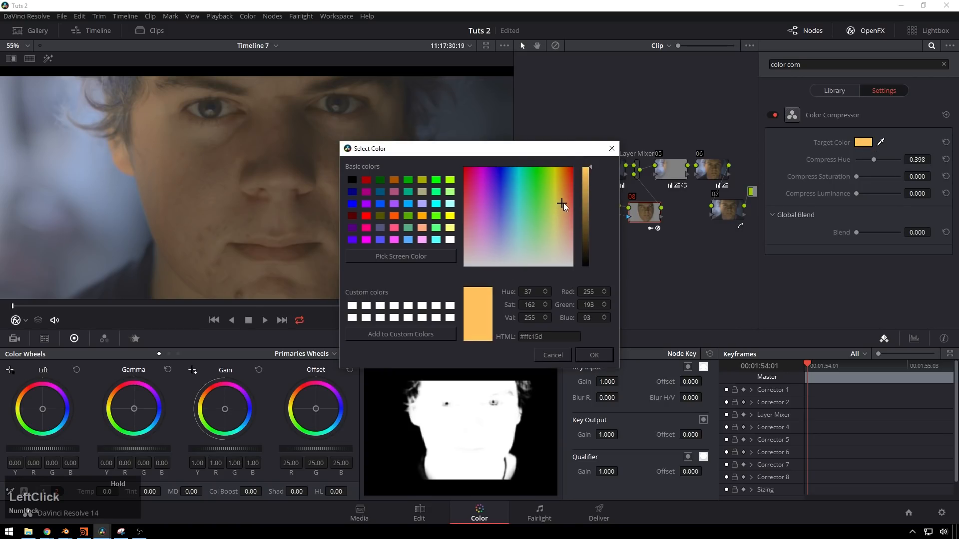
click(567, 205)
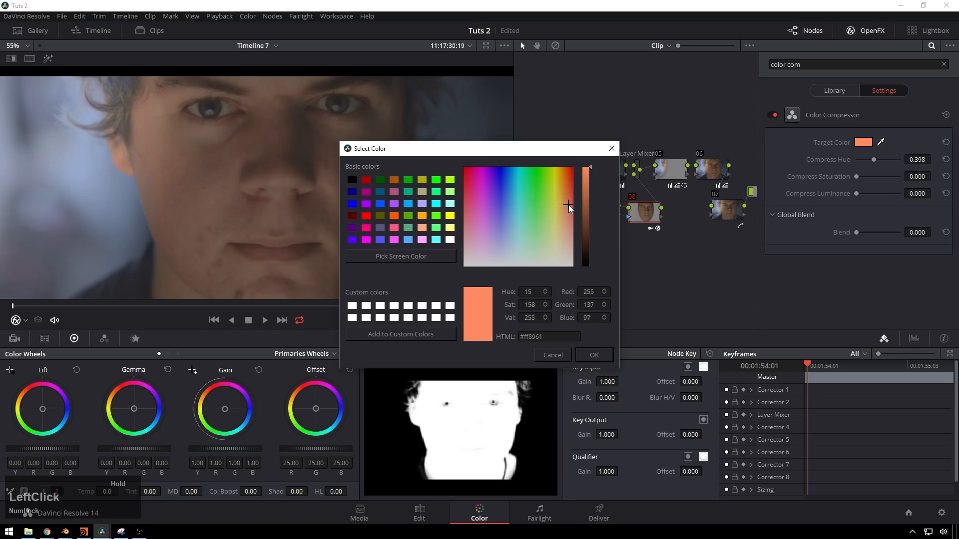
click(563, 196)
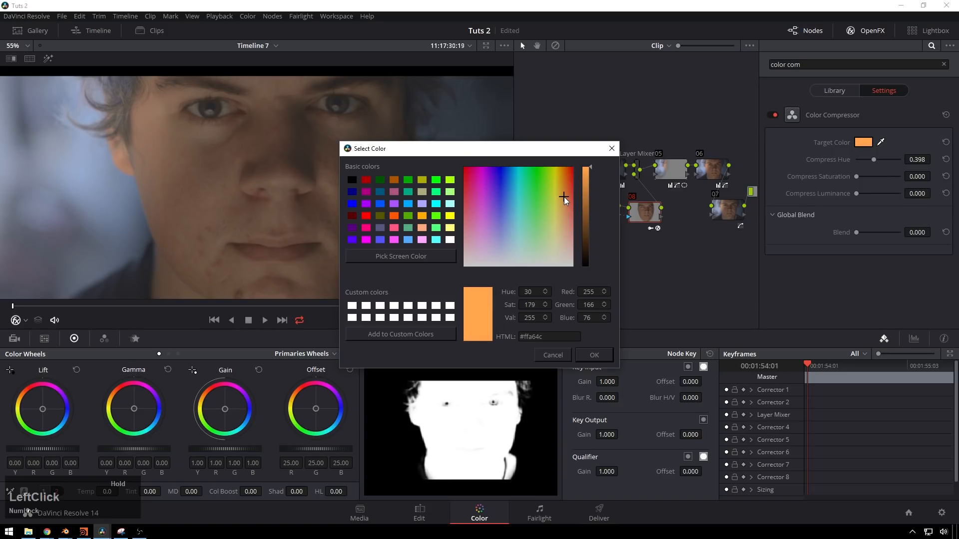
click(593, 355)
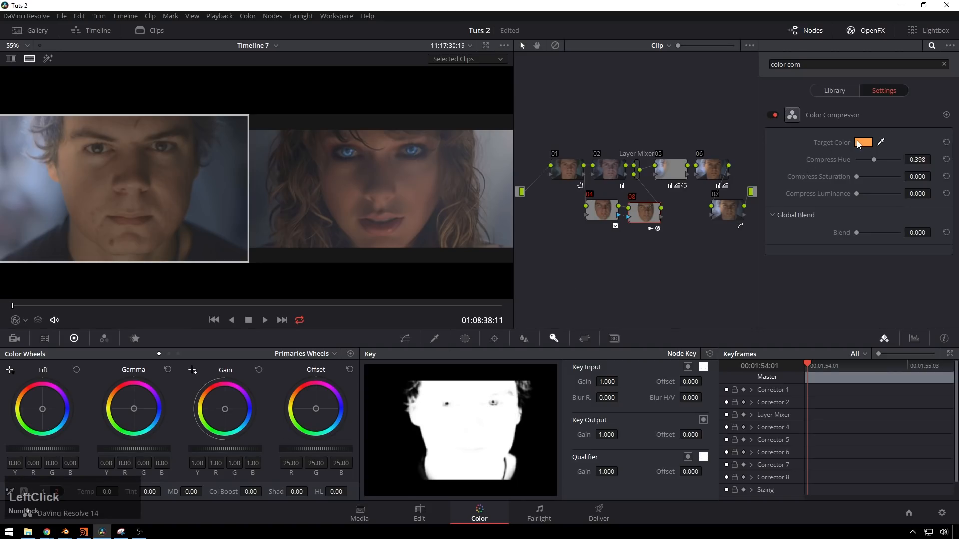
click(864, 141)
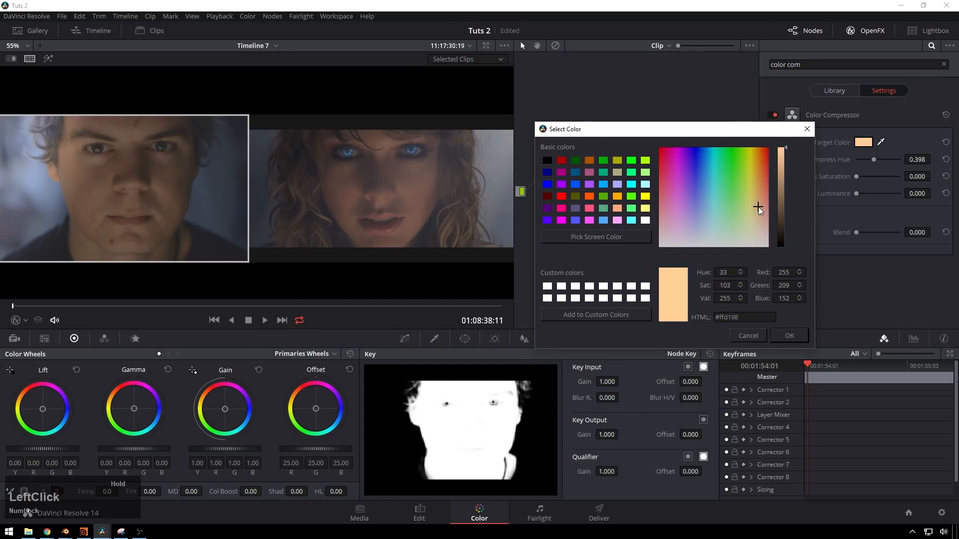
click(764, 205)
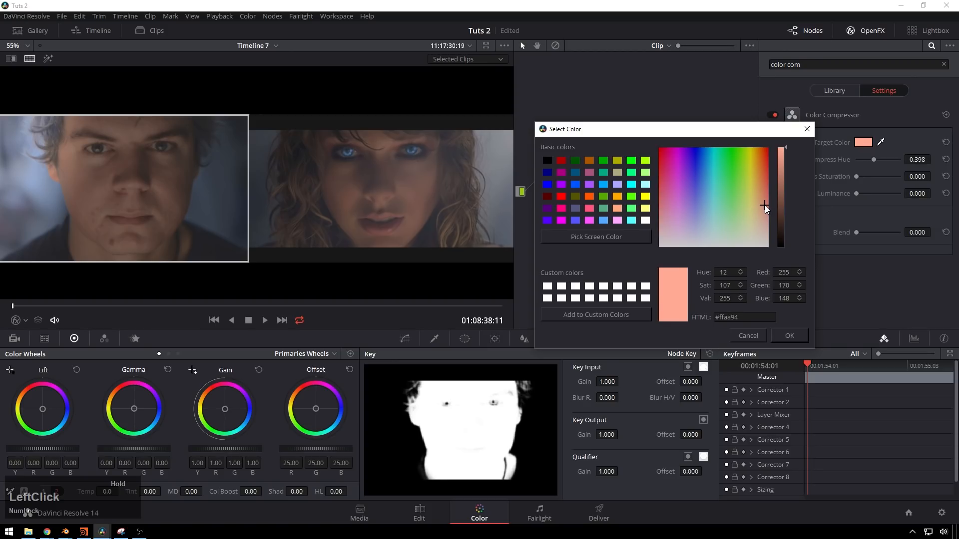
click(764, 206)
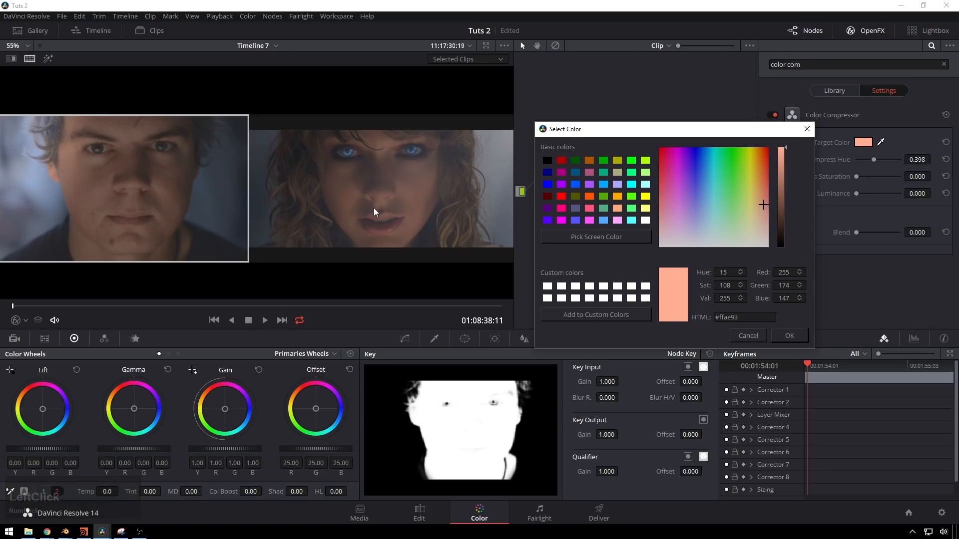
click(789, 336)
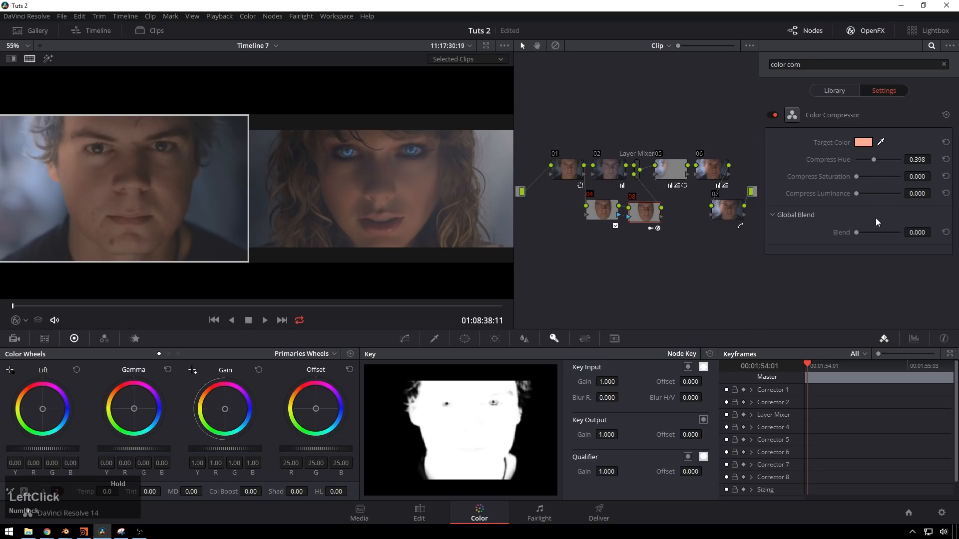
drag(858, 233, 864, 232)
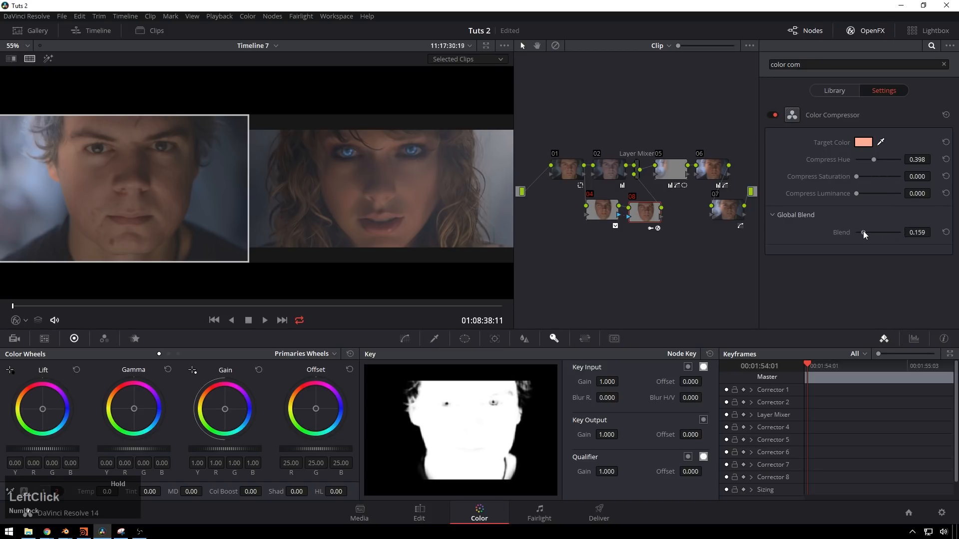
drag(863, 232, 873, 232)
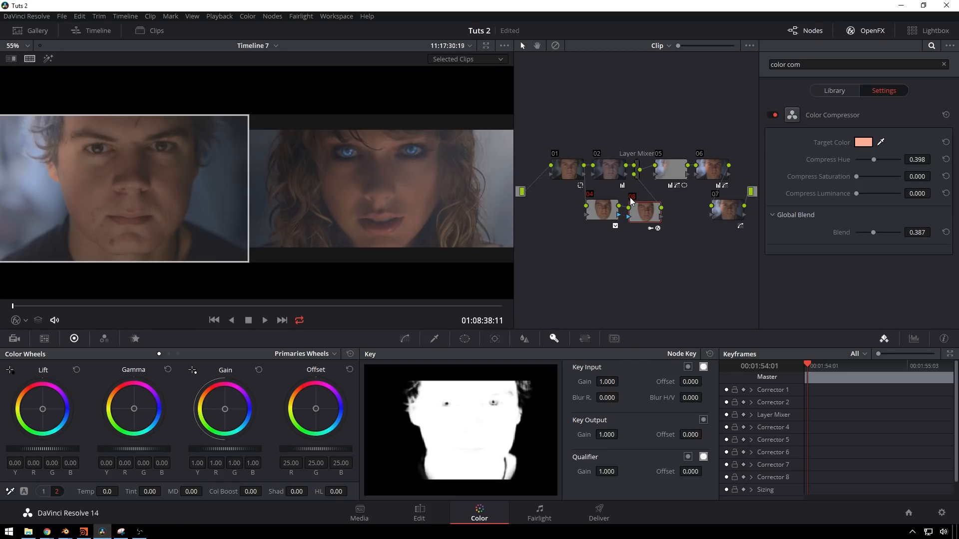
mouse_move(183, 179)
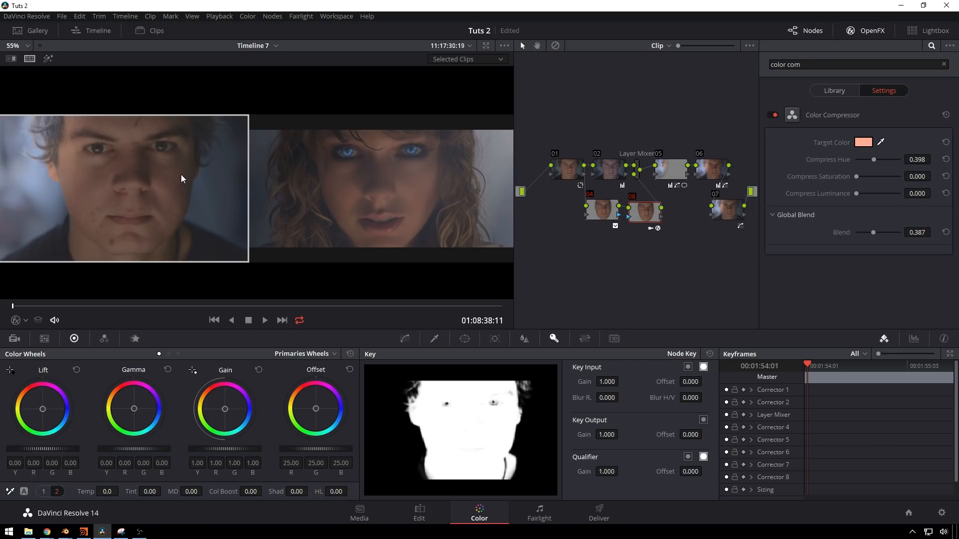
mouse_move(270, 222)
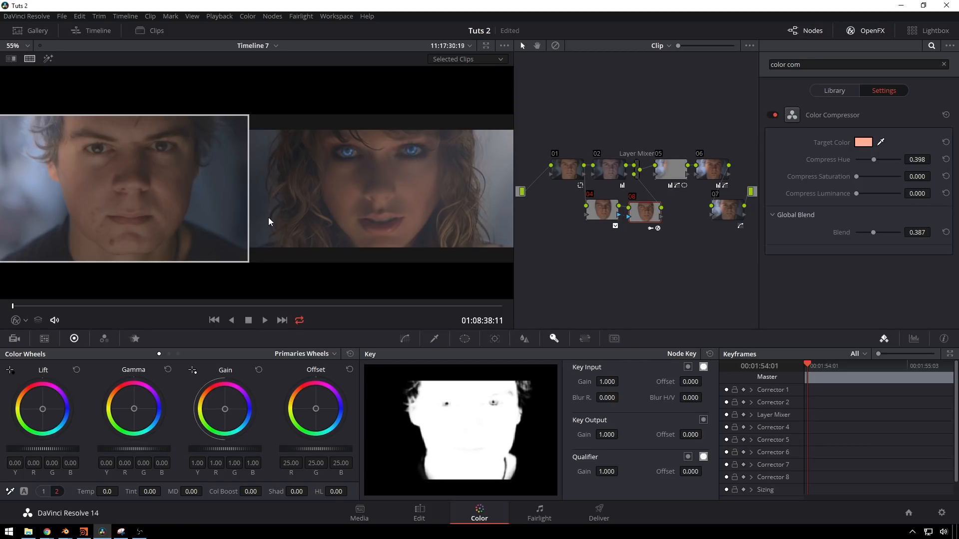
mouse_move(34, 242)
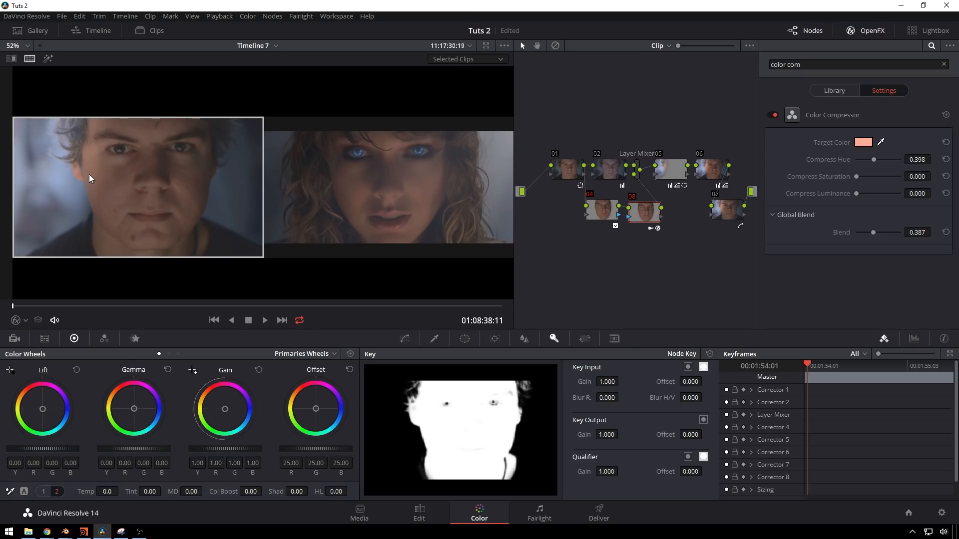
mouse_move(50, 194)
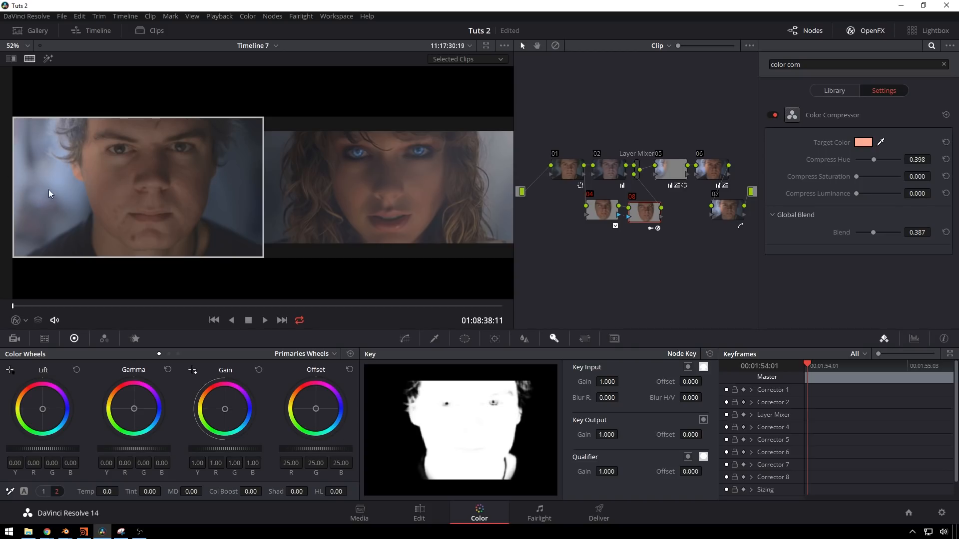
middle_click(417, 215)
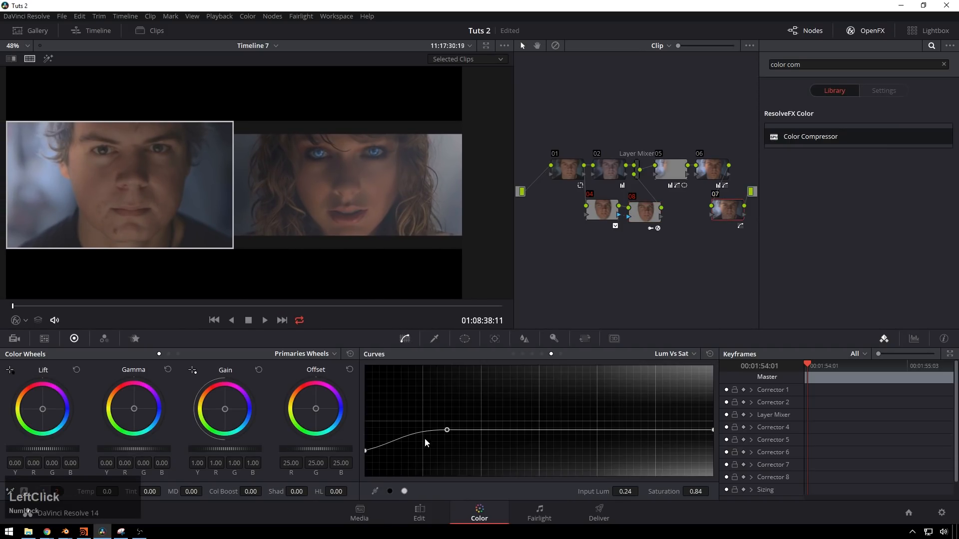
Switch to the Custom curve and add luminance points, lifting then easing the upper midtones.
click(671, 353)
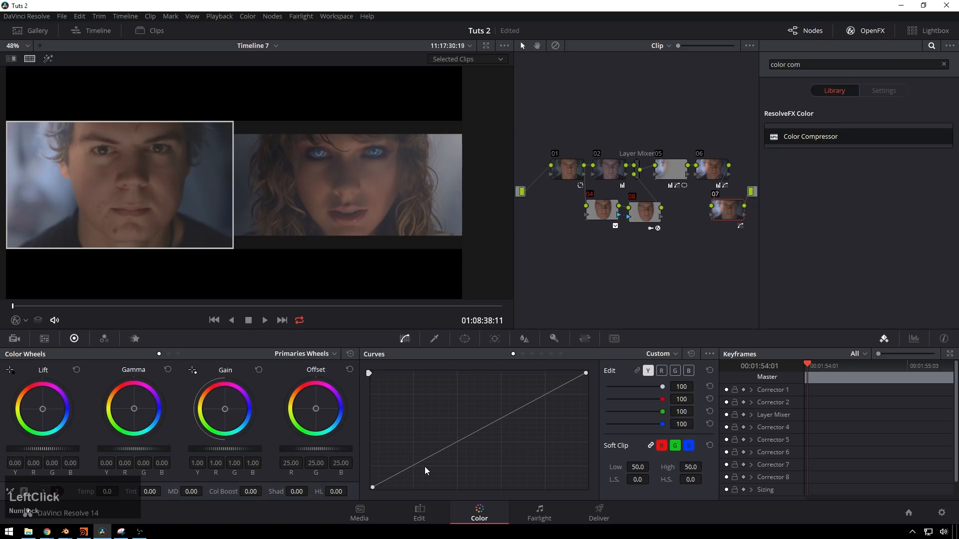
click(431, 458)
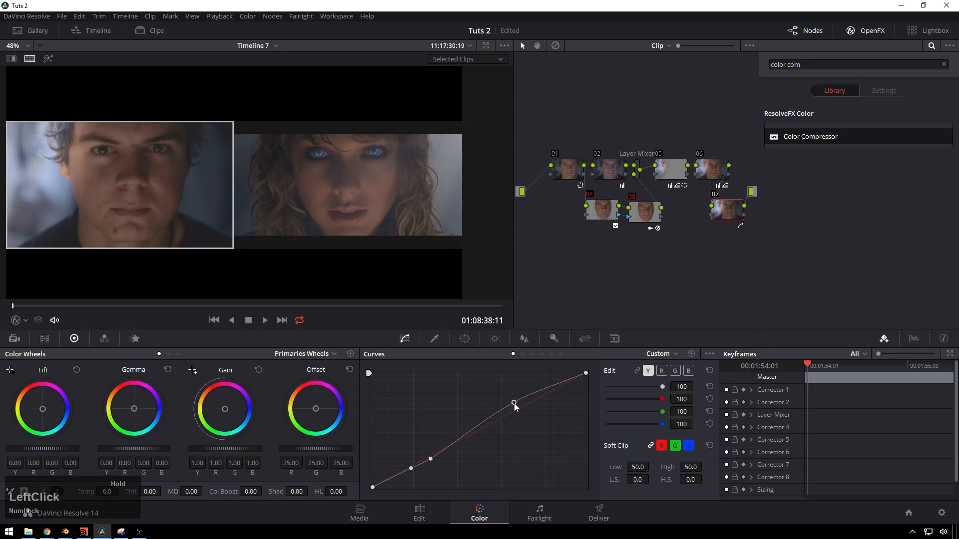
drag(514, 403, 498, 418)
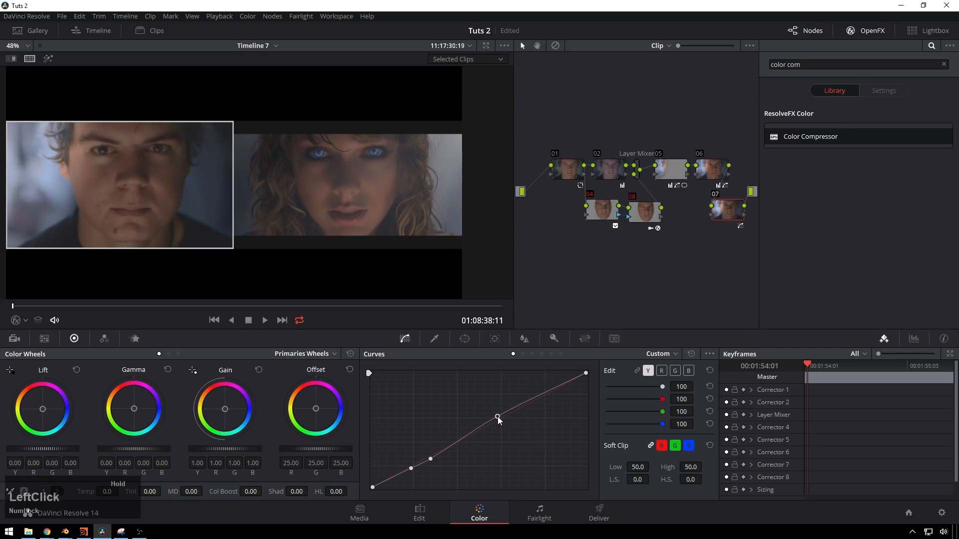
drag(498, 417, 462, 443)
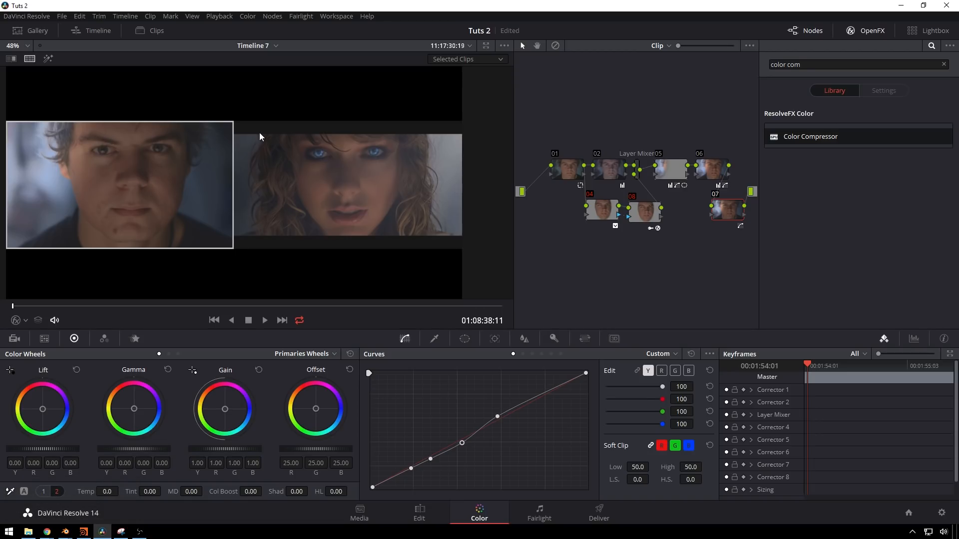
mouse_move(300, 178)
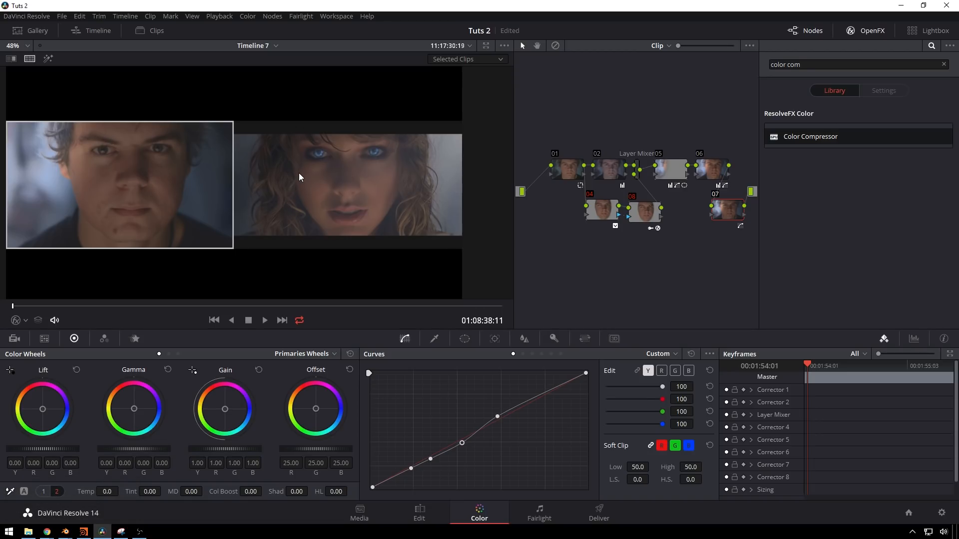
mouse_move(366, 206)
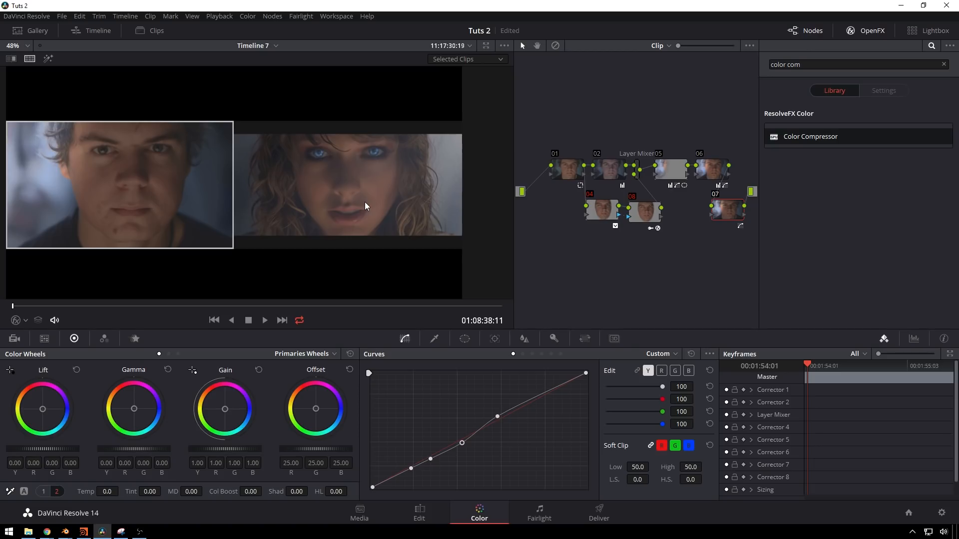
mouse_move(389, 157)
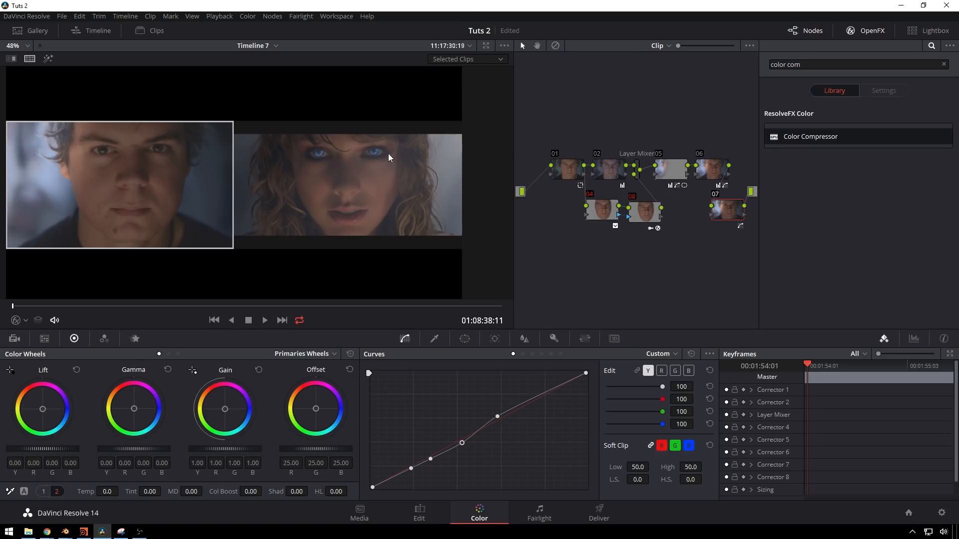
mouse_move(668, 209)
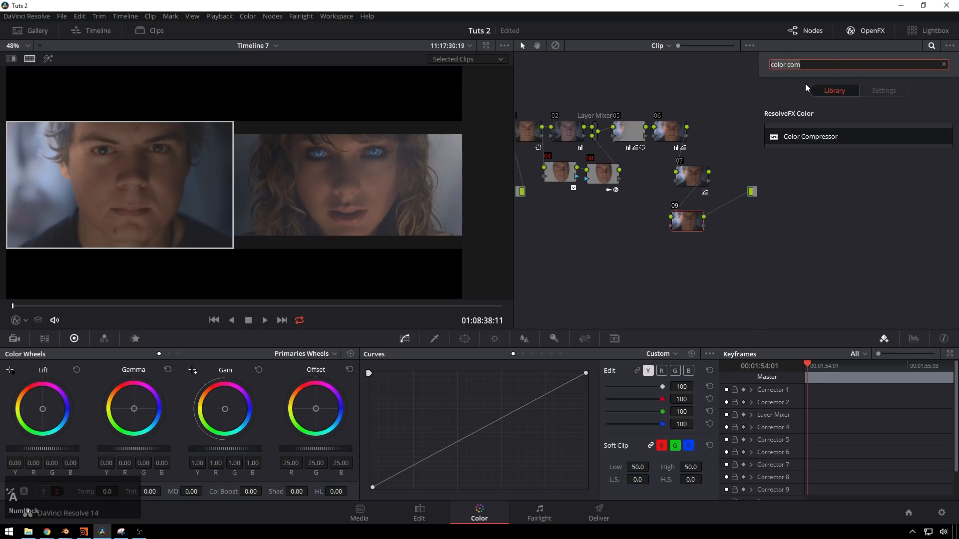
Apply Face Refinement to the new node, analyze the face and reposition the comparison view.
text(face)
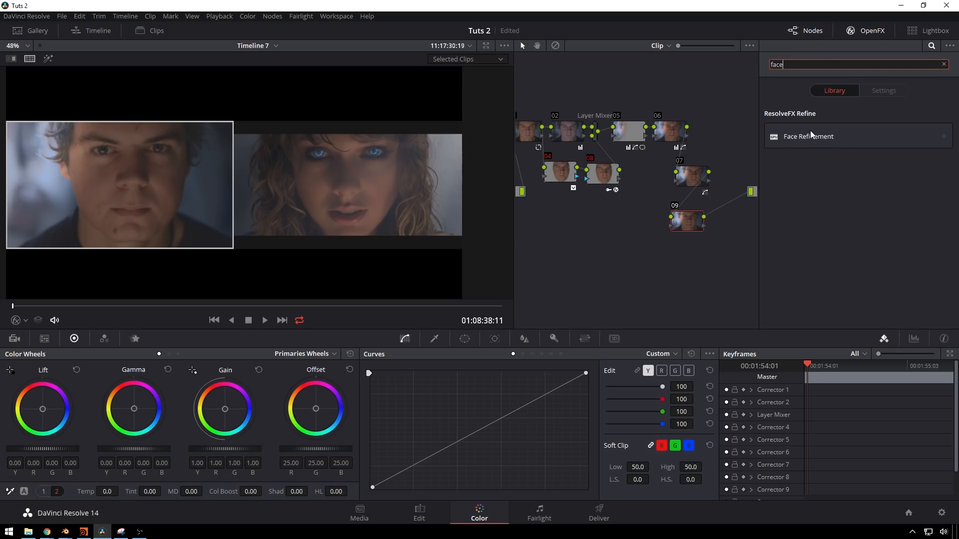
click(686, 222)
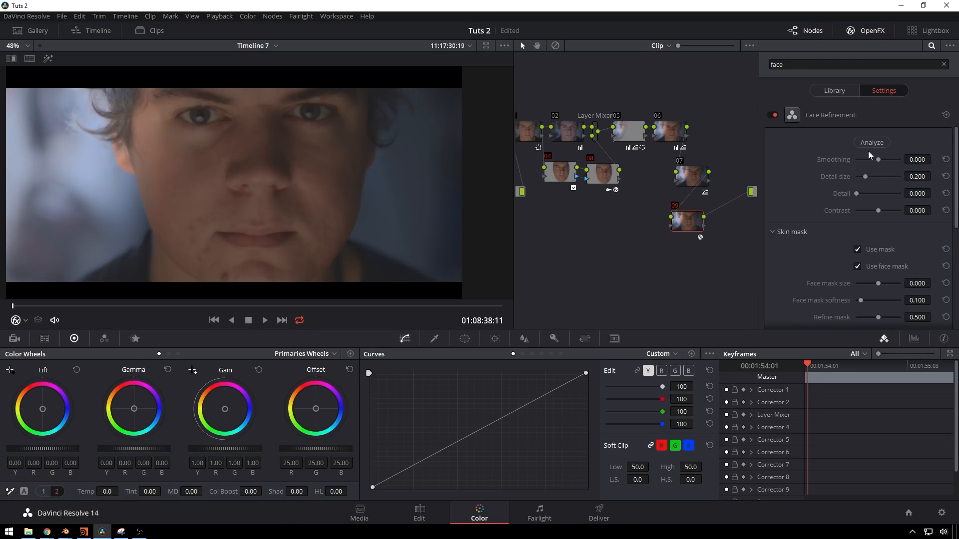
click(871, 142)
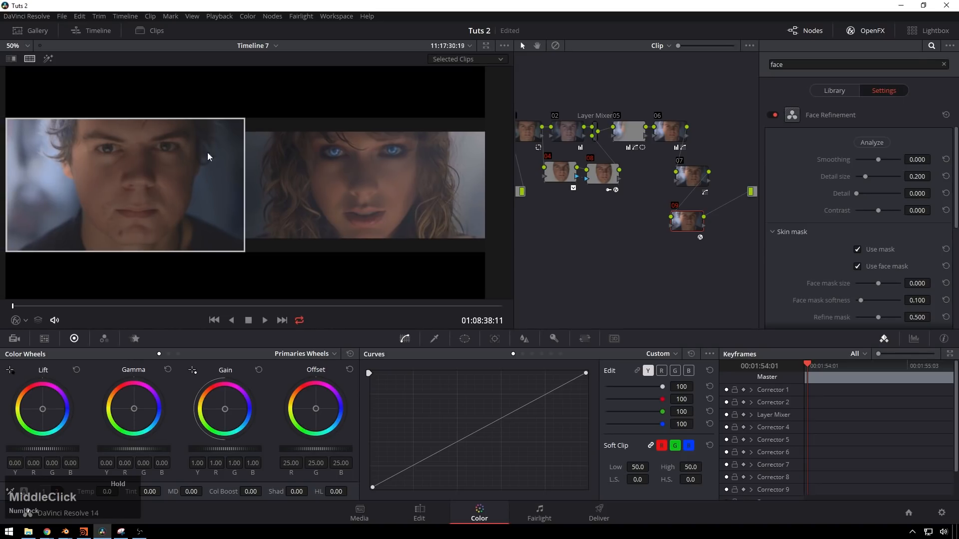
drag(880, 158, 893, 159)
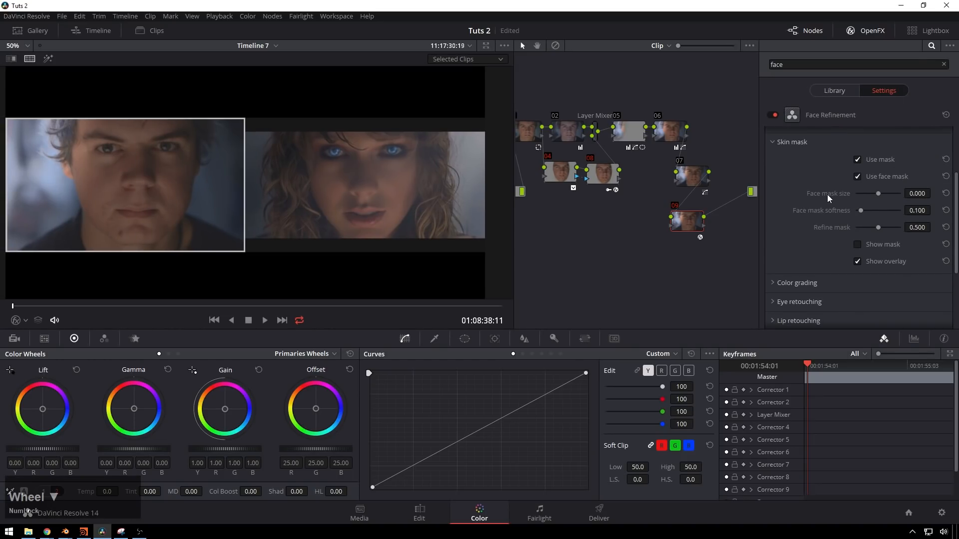
Expand Eye retouching, try adding eye light, and settle skin smoothing around -0.4.
click(788, 142)
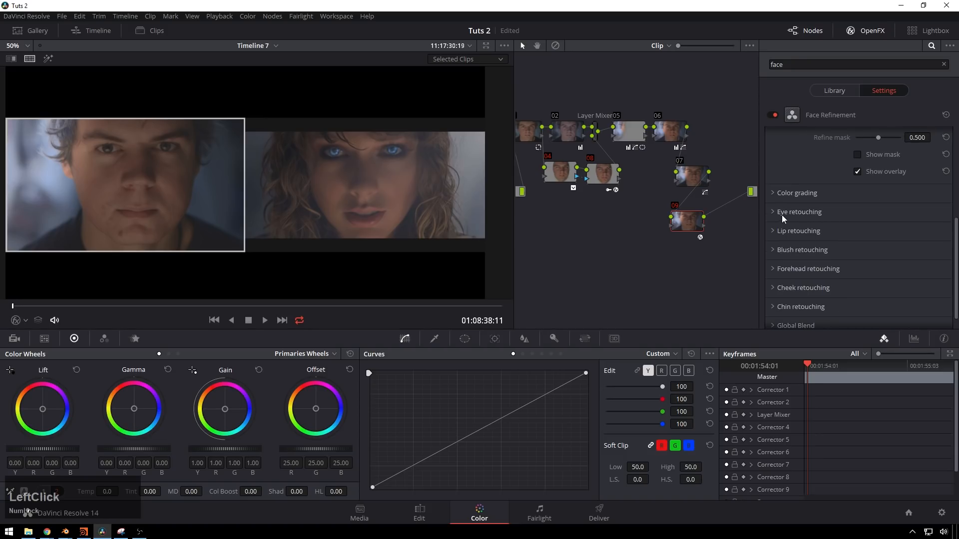
click(799, 212)
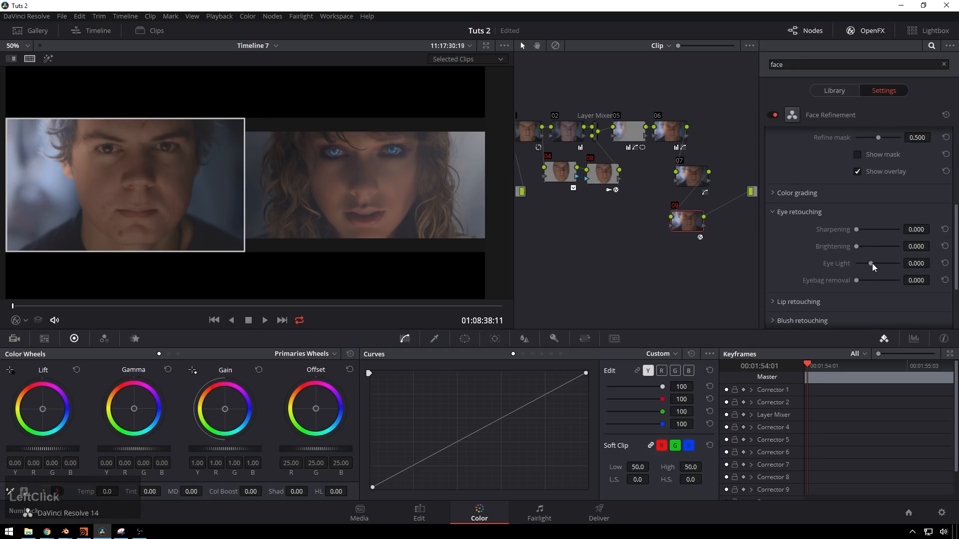
drag(870, 264, 904, 264)
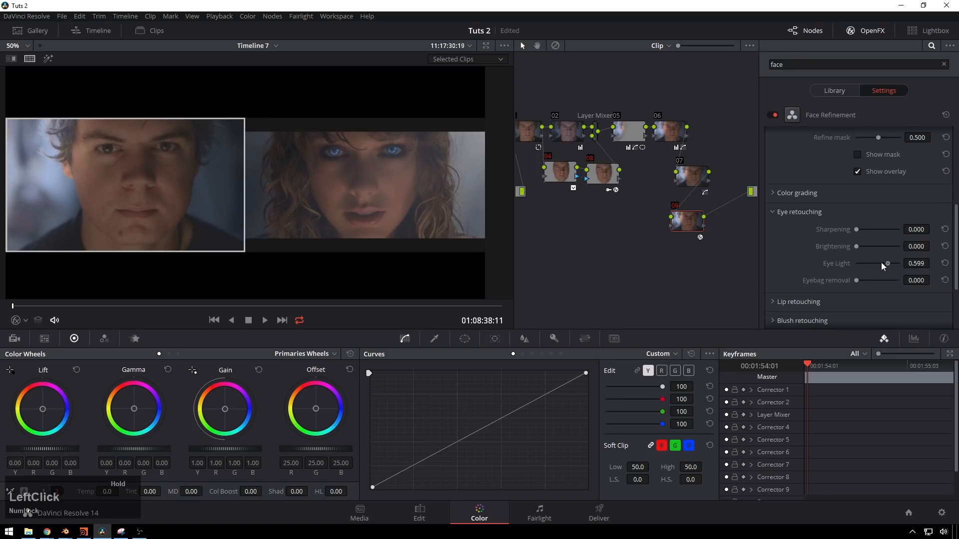
drag(900, 263, 888, 263)
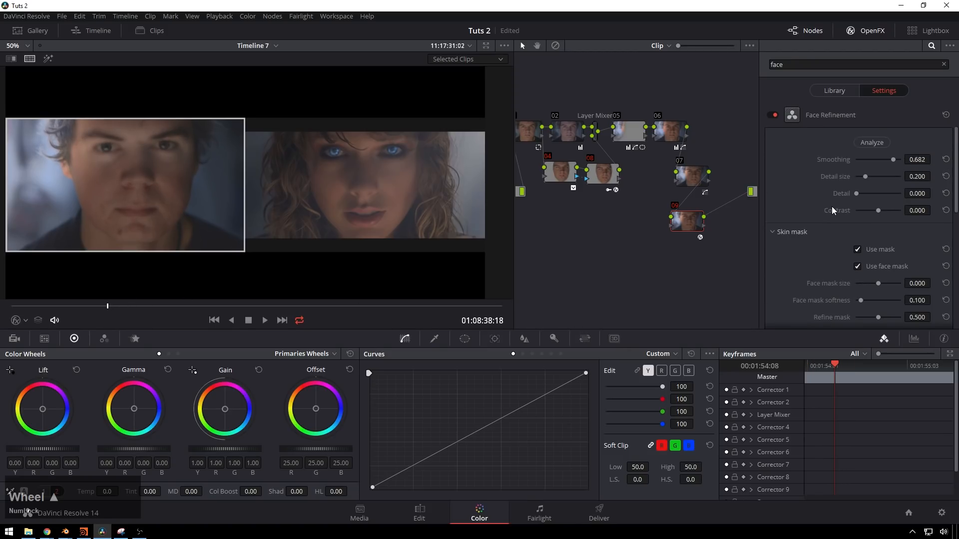
drag(892, 158, 860, 158)
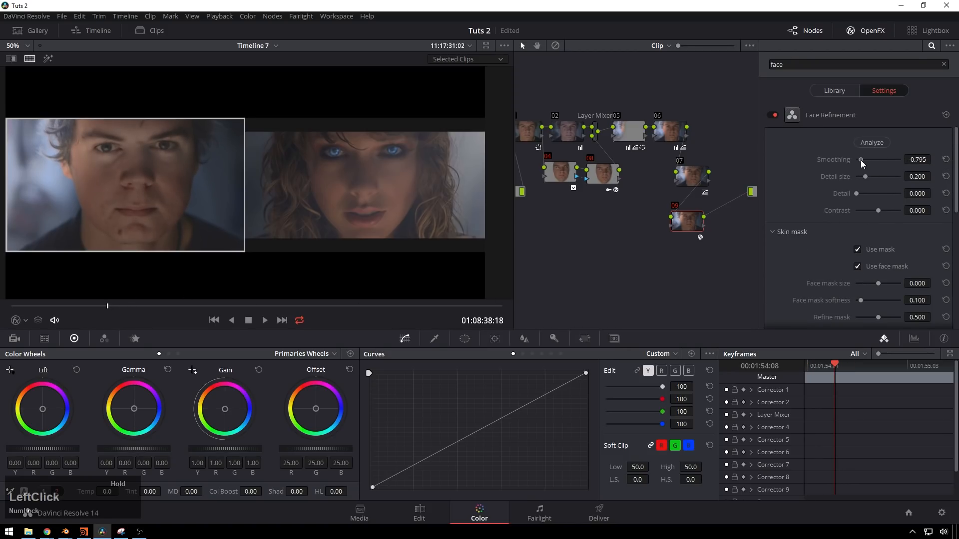
drag(860, 160, 869, 160)
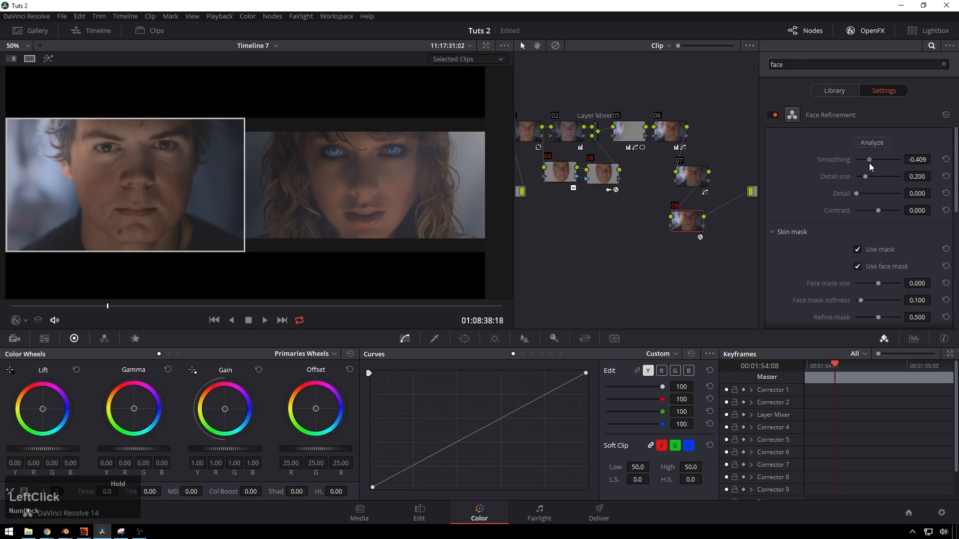
drag(869, 158, 880, 158)
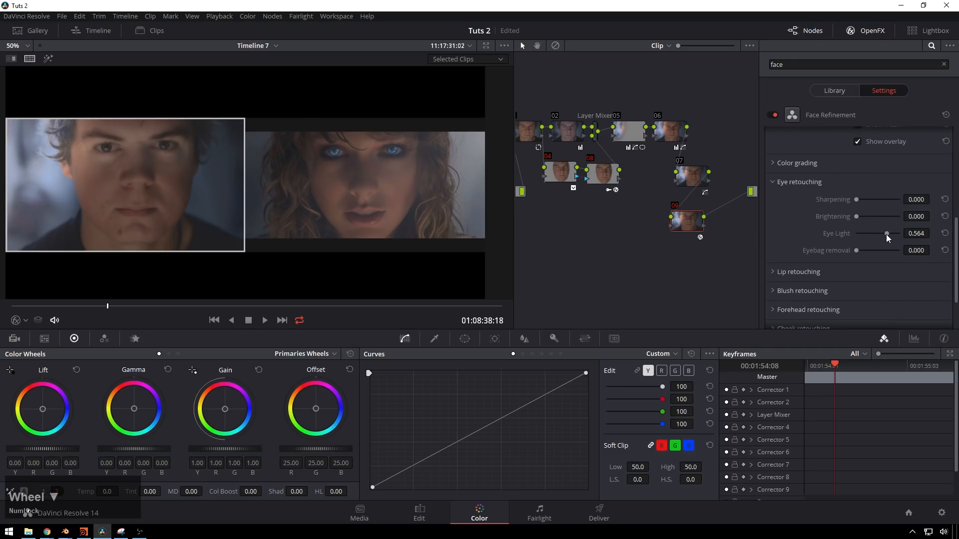
Set Eye Light -0.186, Brightening 0.105, Sharpening 0.163 and Eyebag removal 0.093.
drag(887, 233, 870, 233)
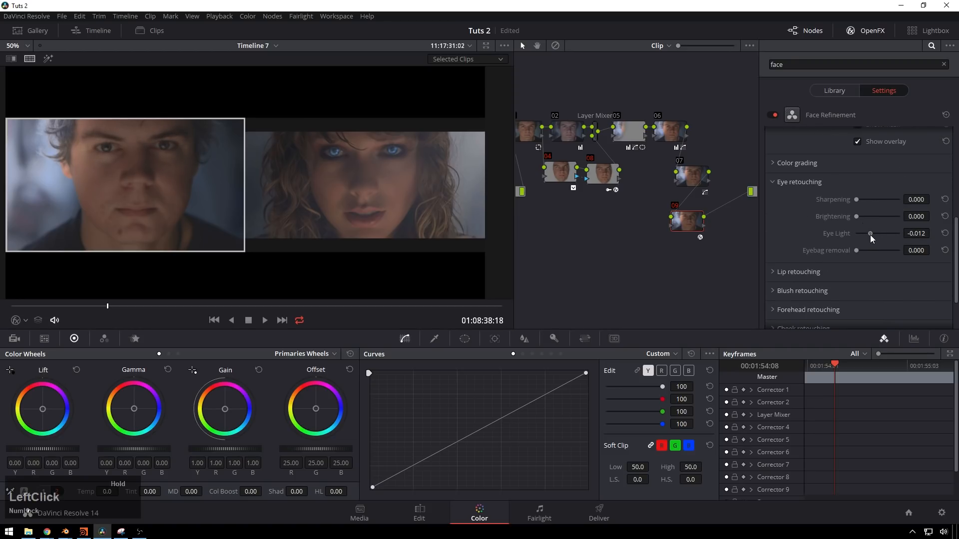
drag(870, 234, 864, 233)
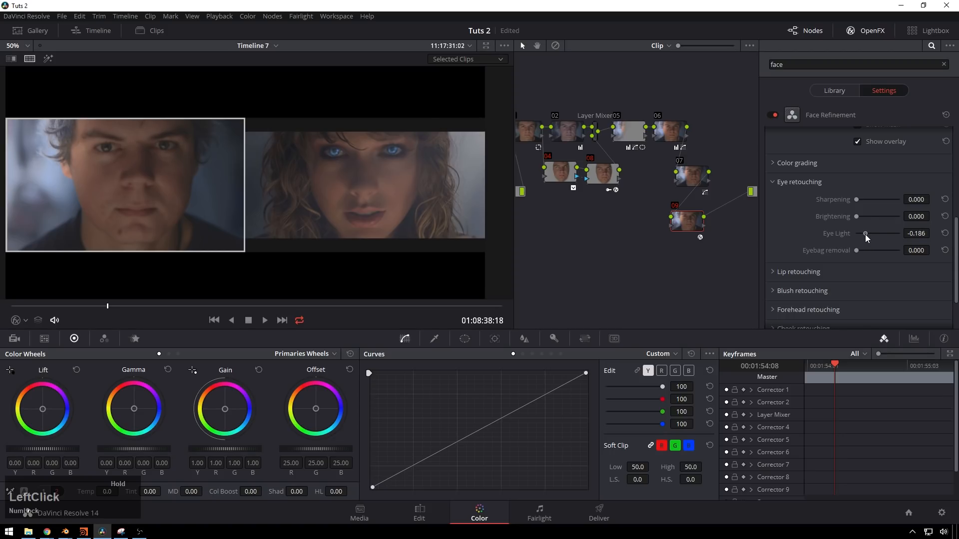
drag(864, 216, 864, 216)
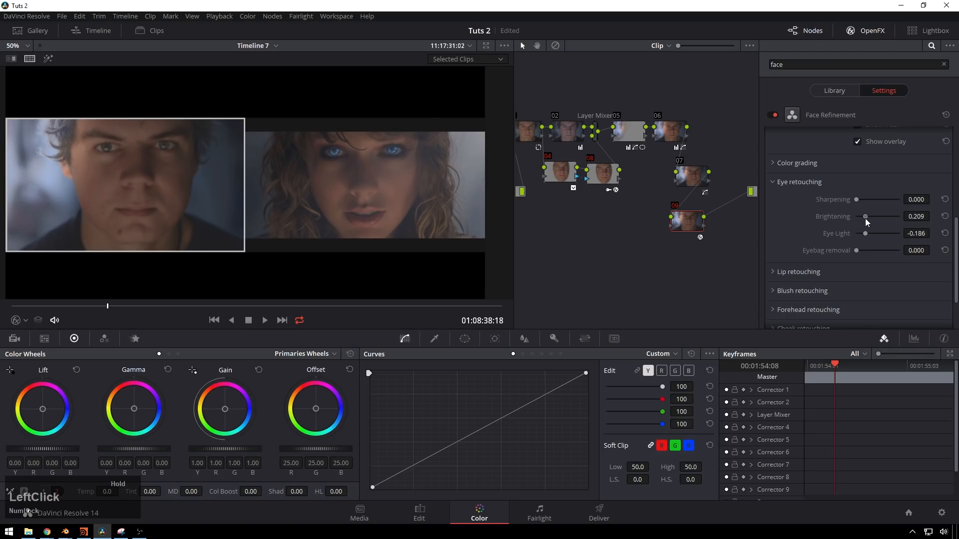
drag(864, 216, 856, 215)
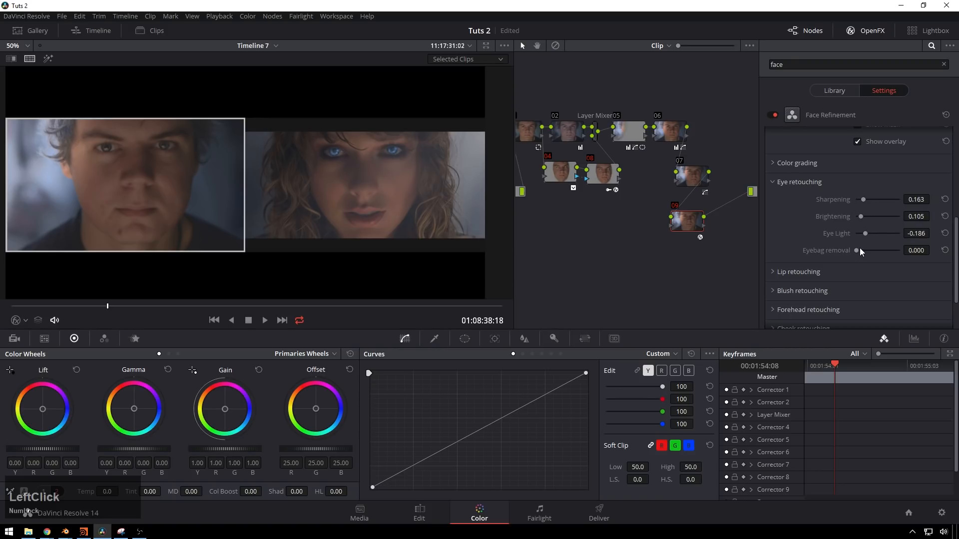
drag(855, 250, 863, 250)
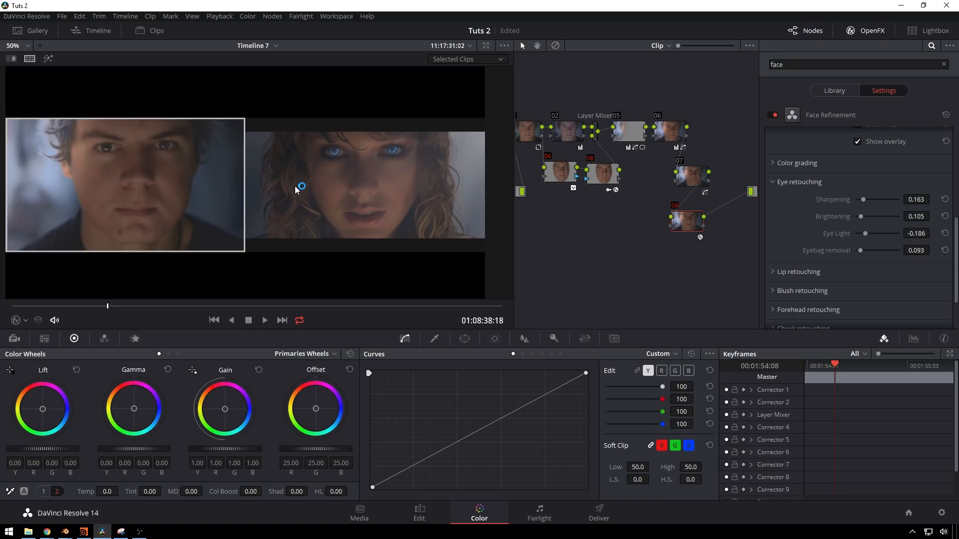
mouse_move(271, 187)
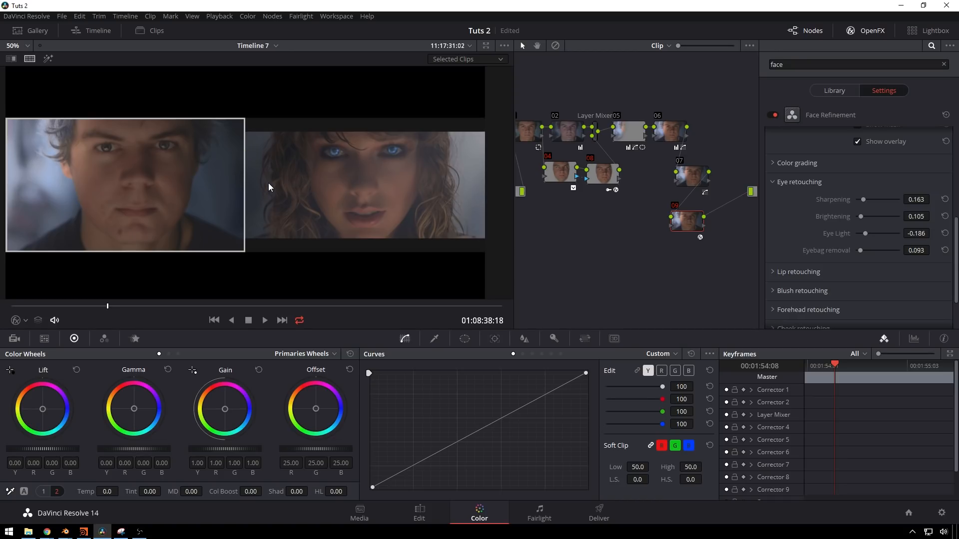
mouse_move(168, 193)
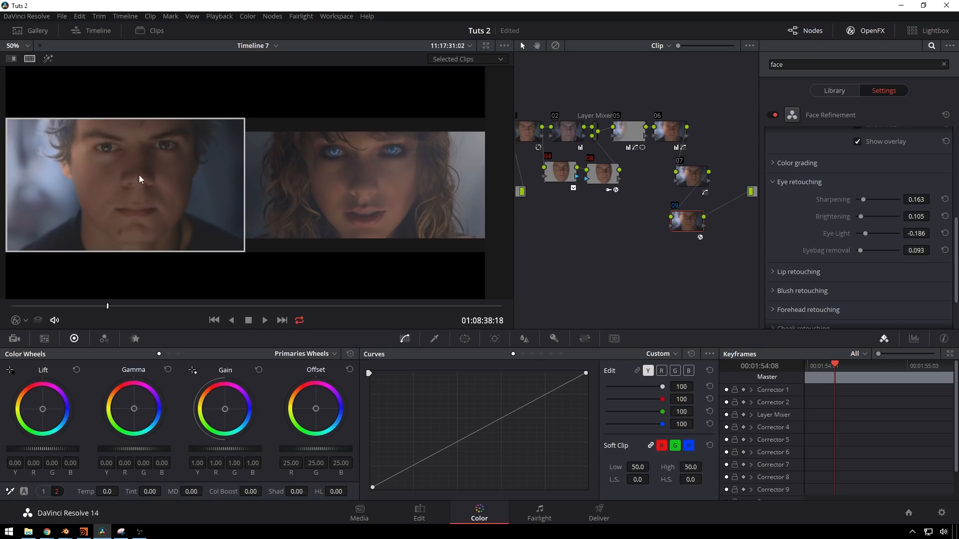
mouse_move(127, 188)
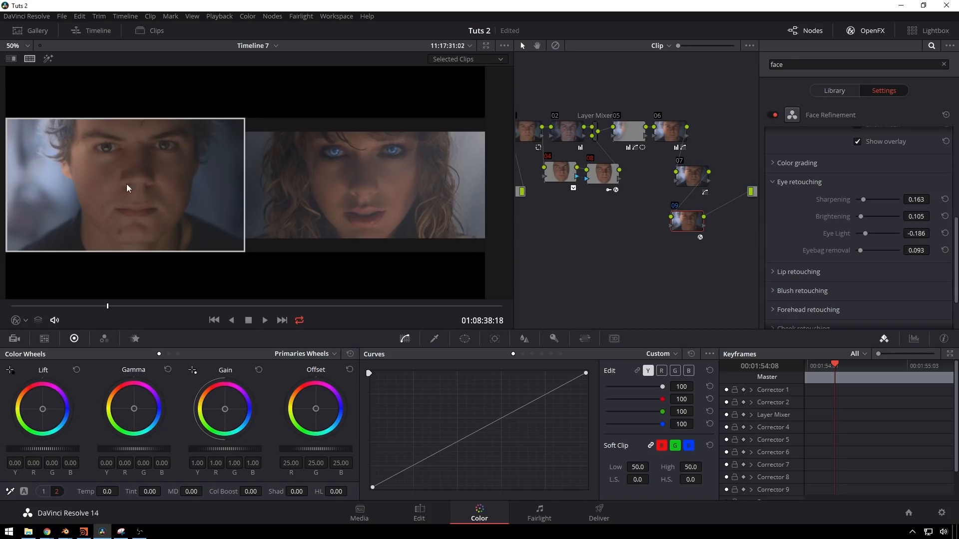
mouse_move(462, 176)
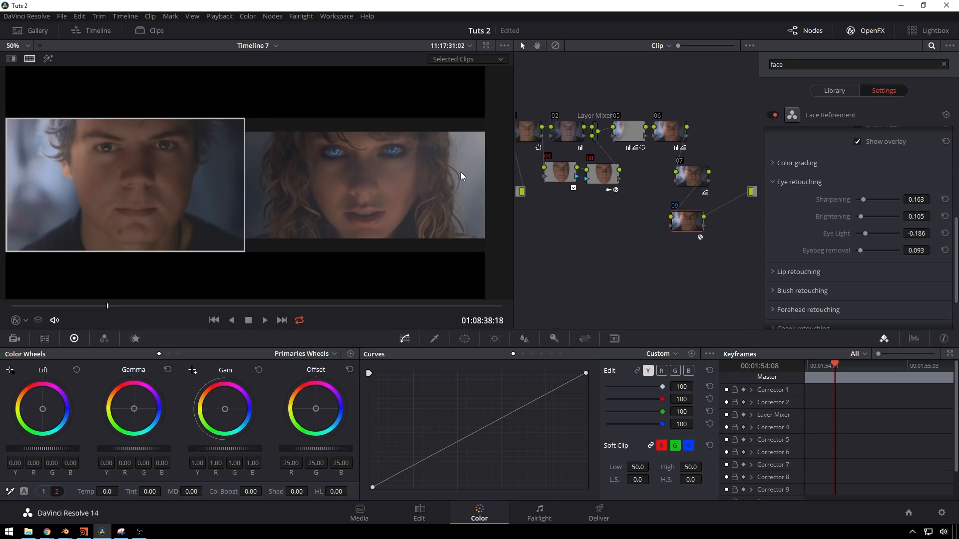
mouse_move(704, 226)
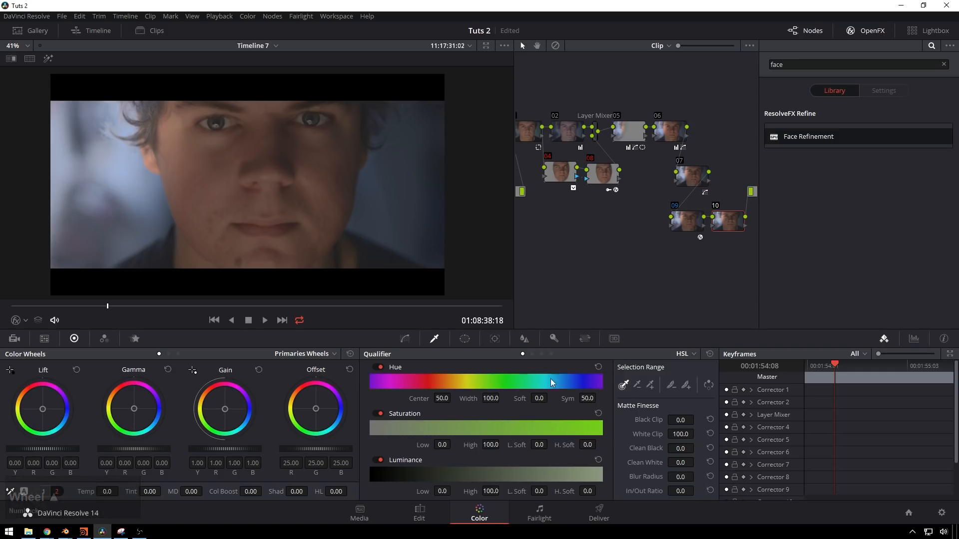
Sample the skin with the Qualifier eyedropper and narrow the luminance range.
click(16, 320)
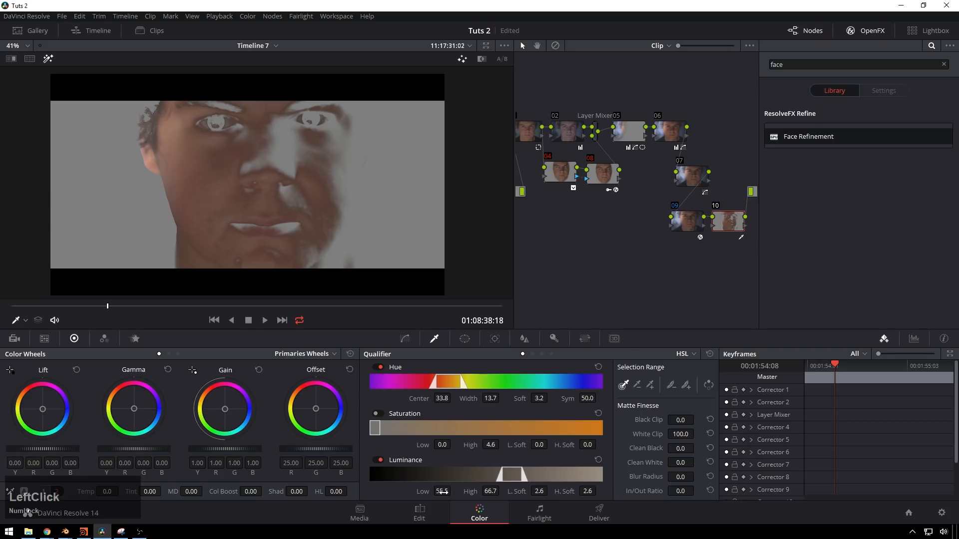
drag(441, 491, 442, 495)
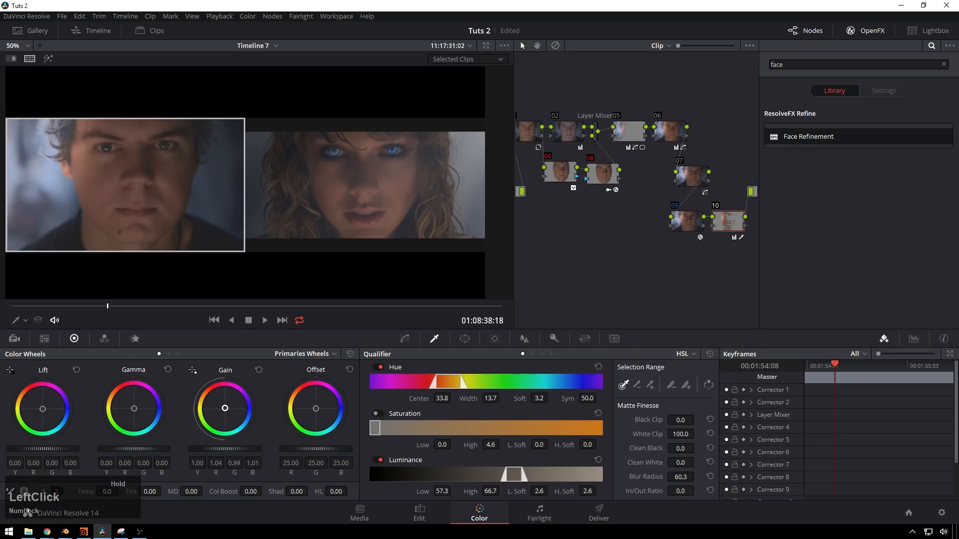
mouse_move(247, 303)
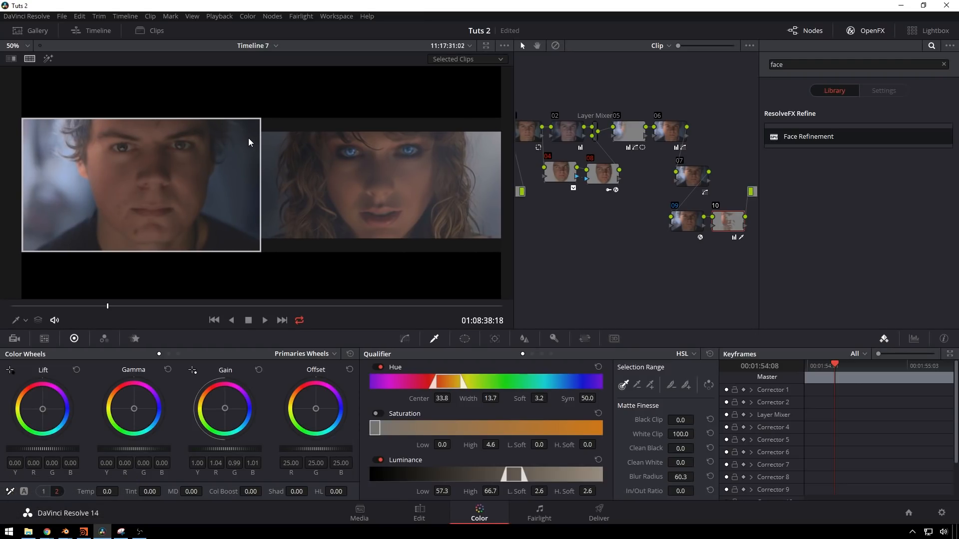
mouse_move(385, 150)
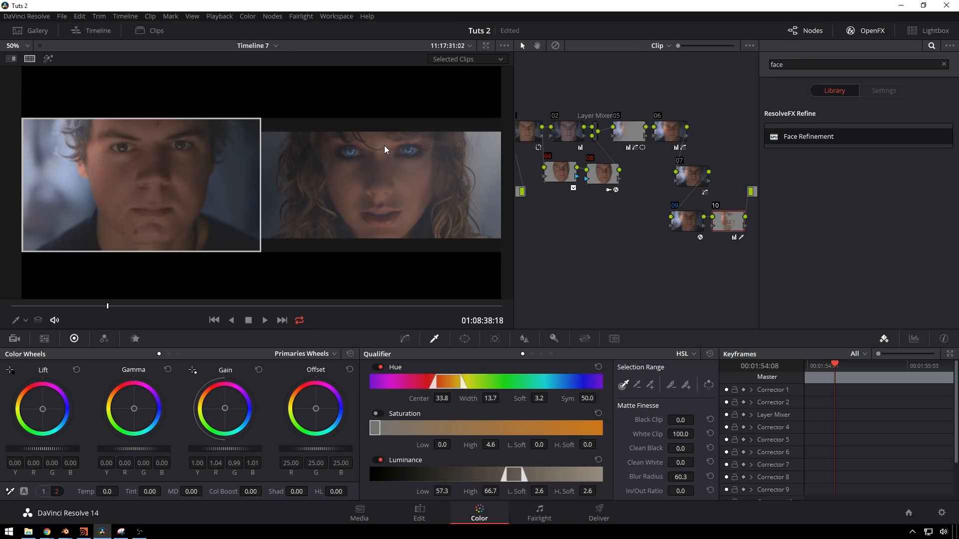
mouse_move(377, 148)
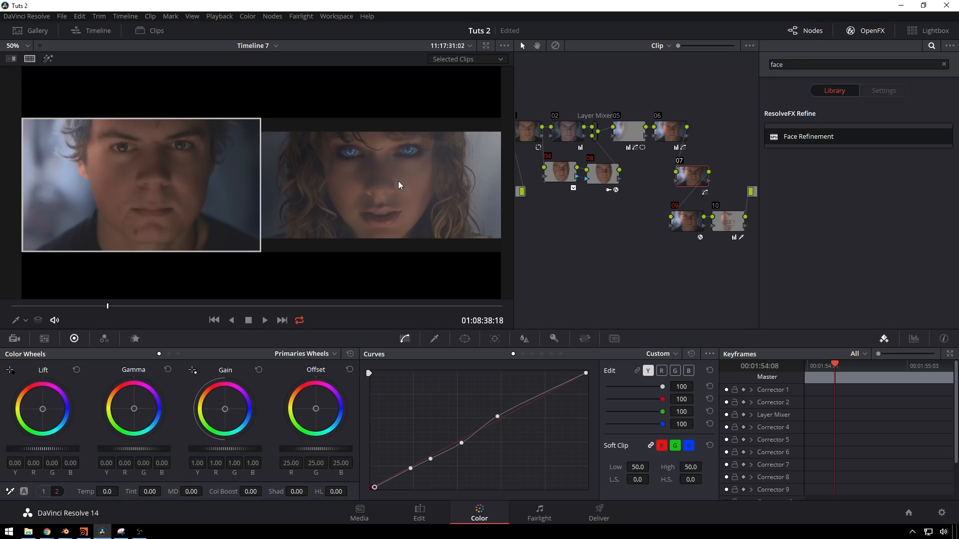
mouse_move(357, 152)
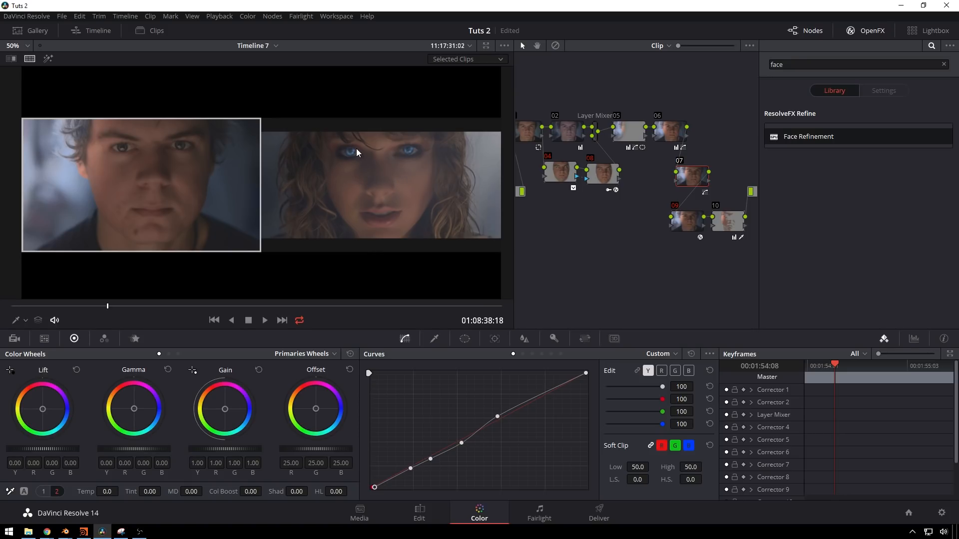
mouse_move(357, 141)
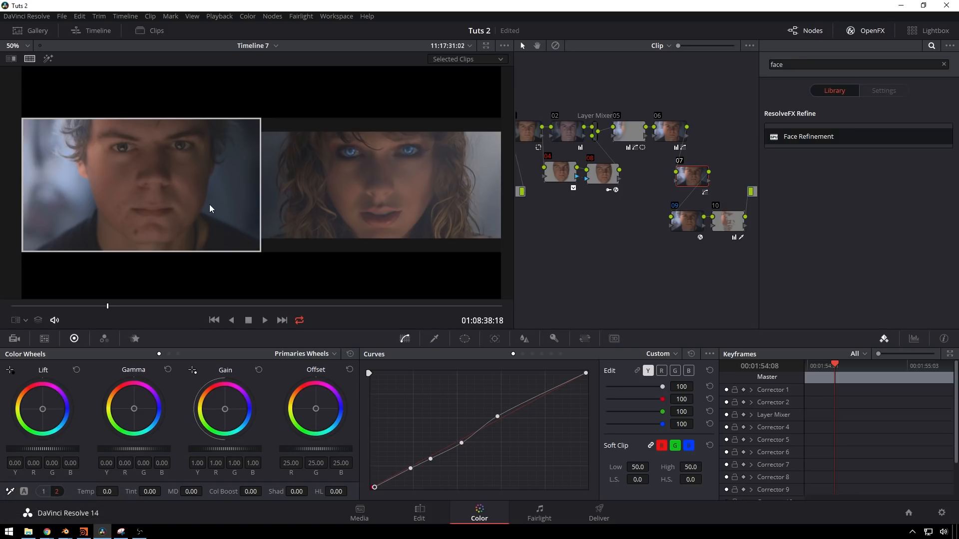
mouse_move(271, 201)
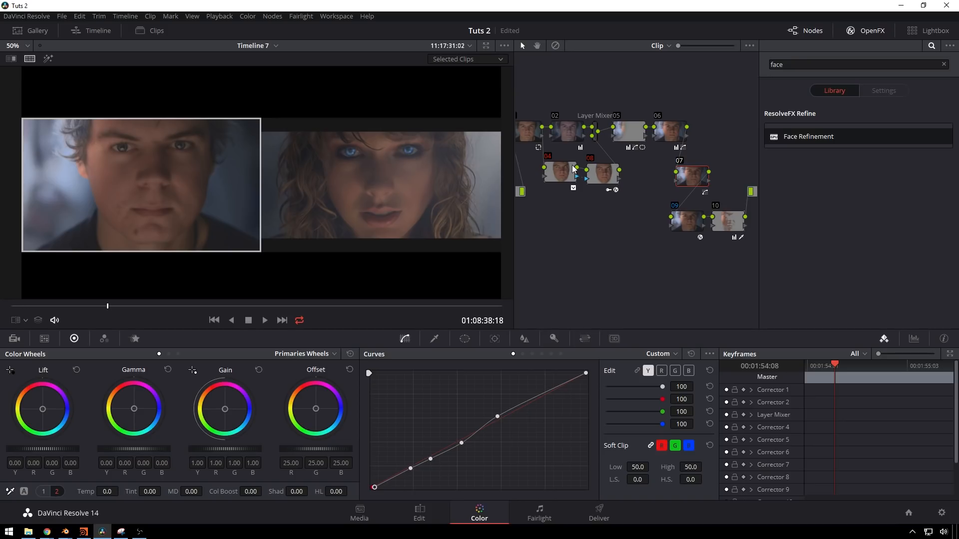
mouse_move(649, 201)
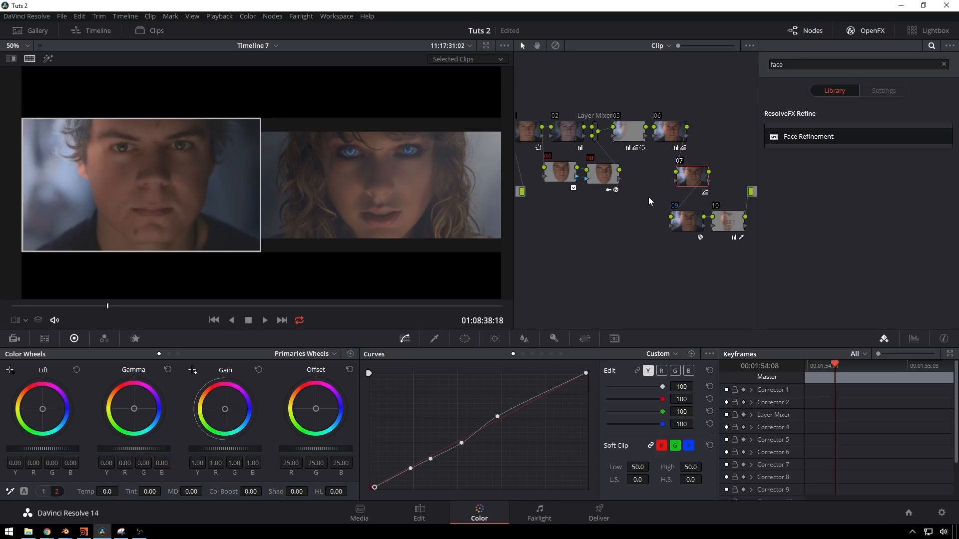
mouse_move(600, 214)
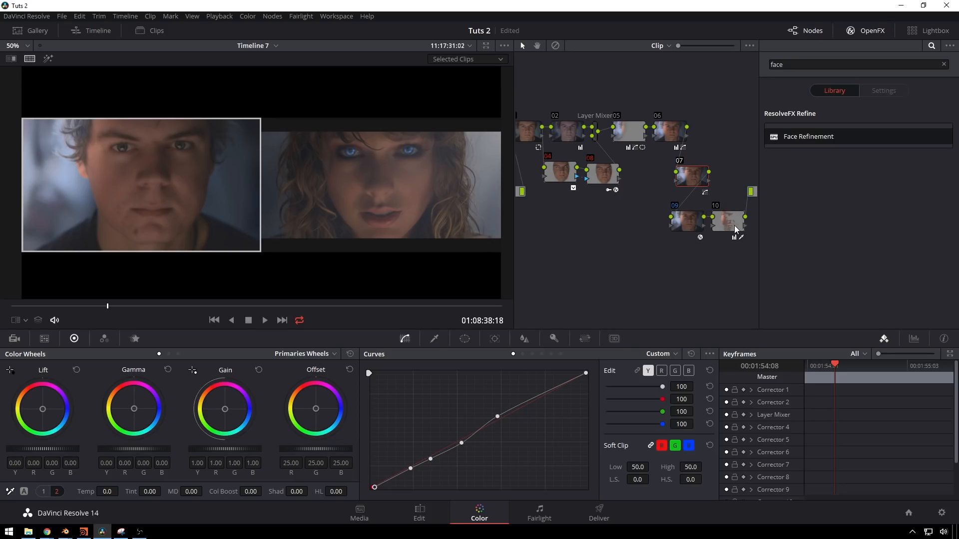
mouse_move(728, 221)
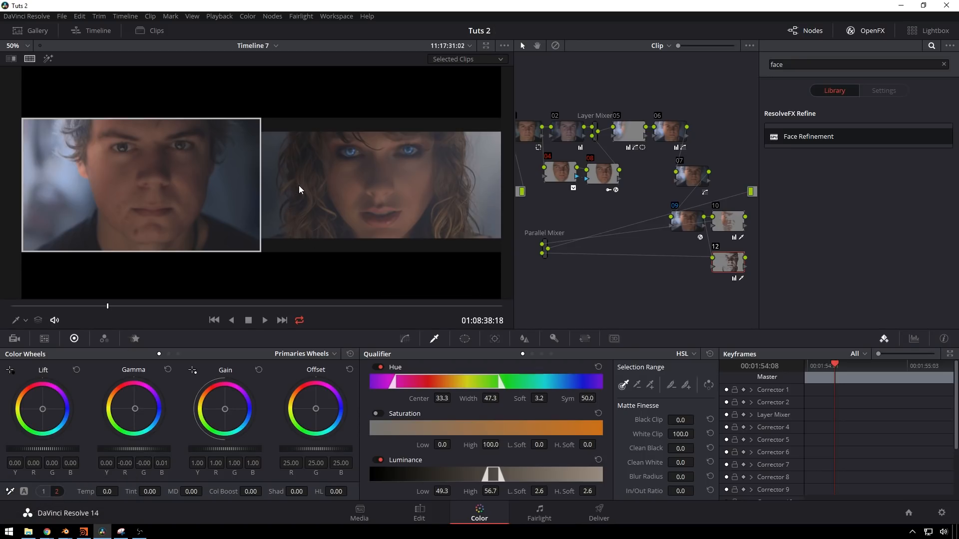
mouse_move(254, 169)
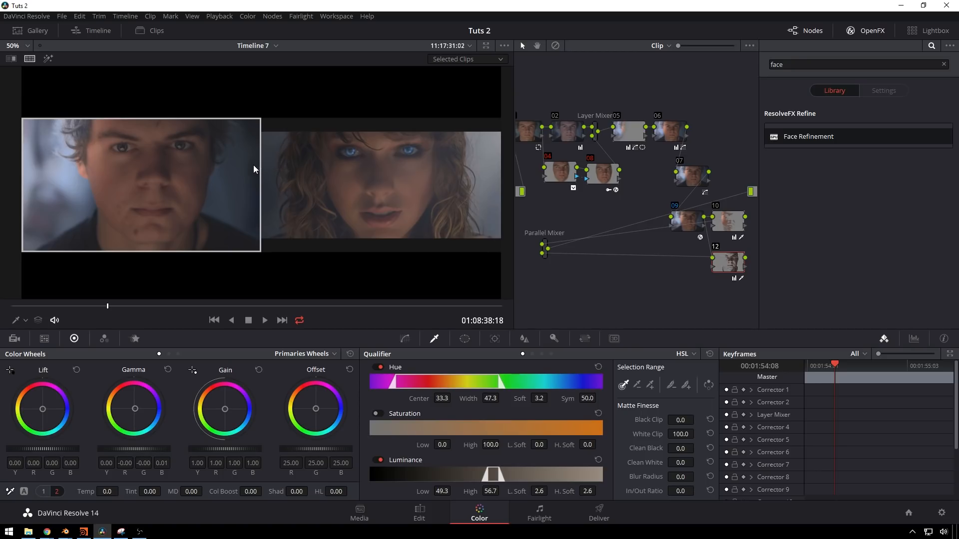
mouse_move(628, 134)
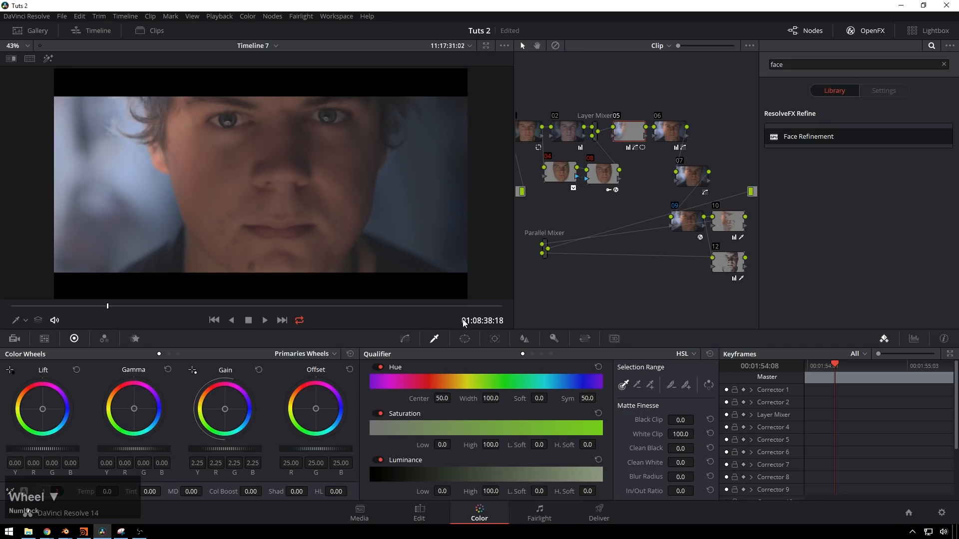
Add a Circle window, dismiss the licence warning, and place it over the left eye.
click(464, 339)
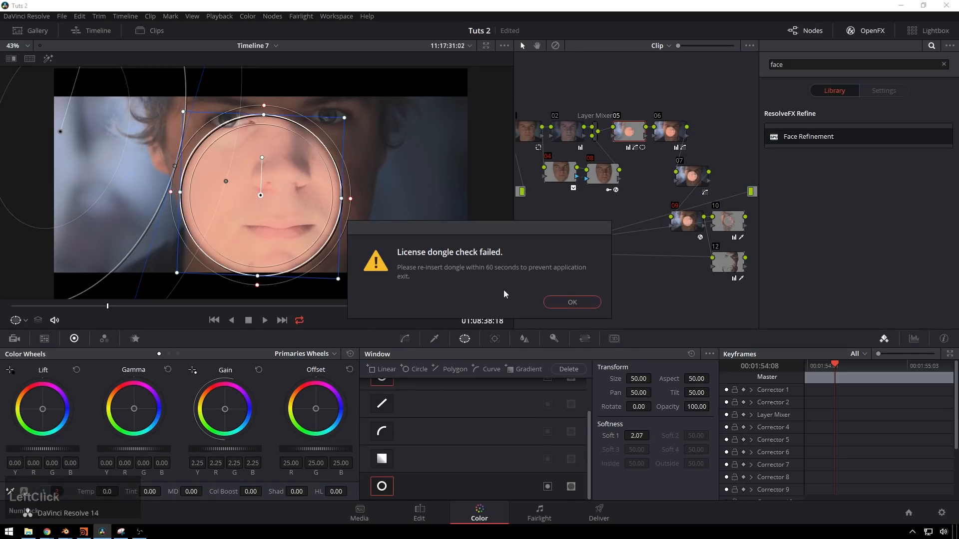
click(572, 303)
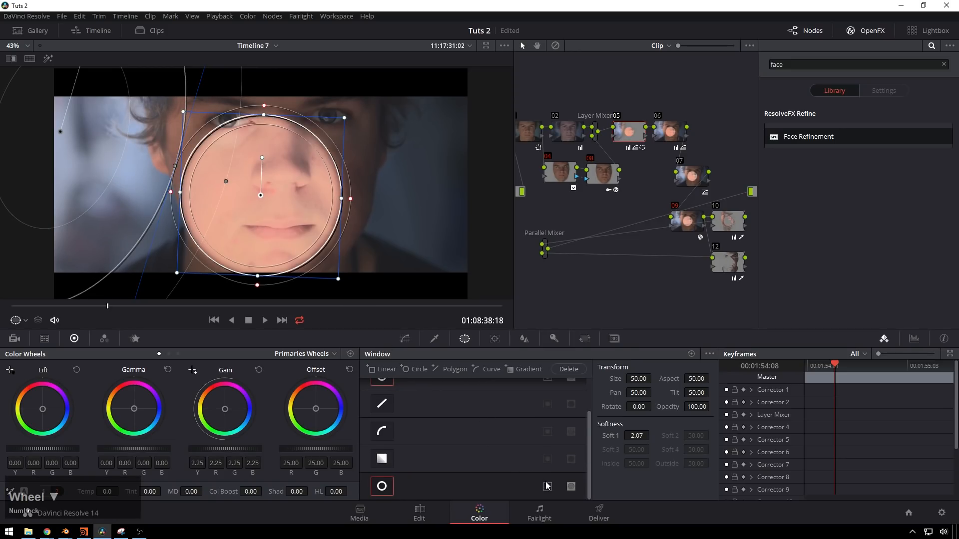
click(547, 486)
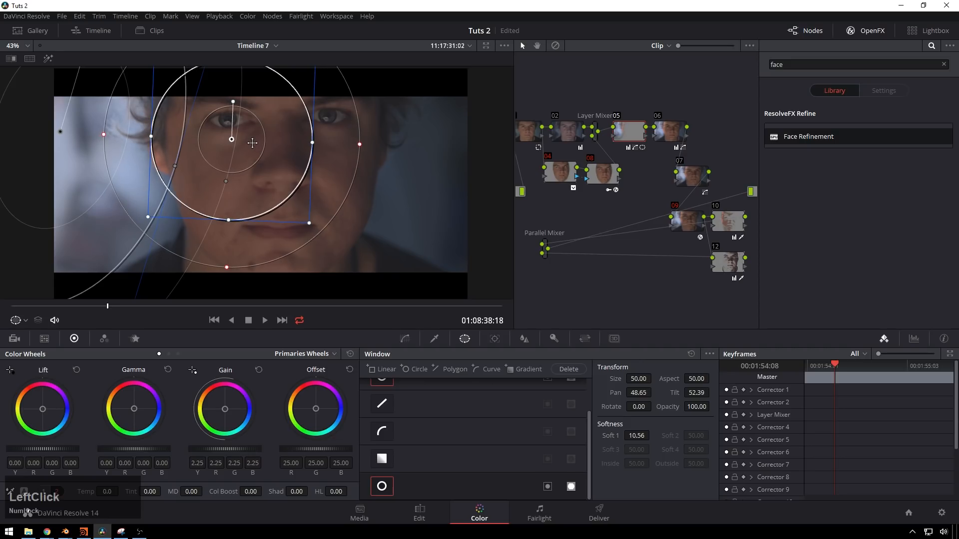
drag(619, 183, 619, 265)
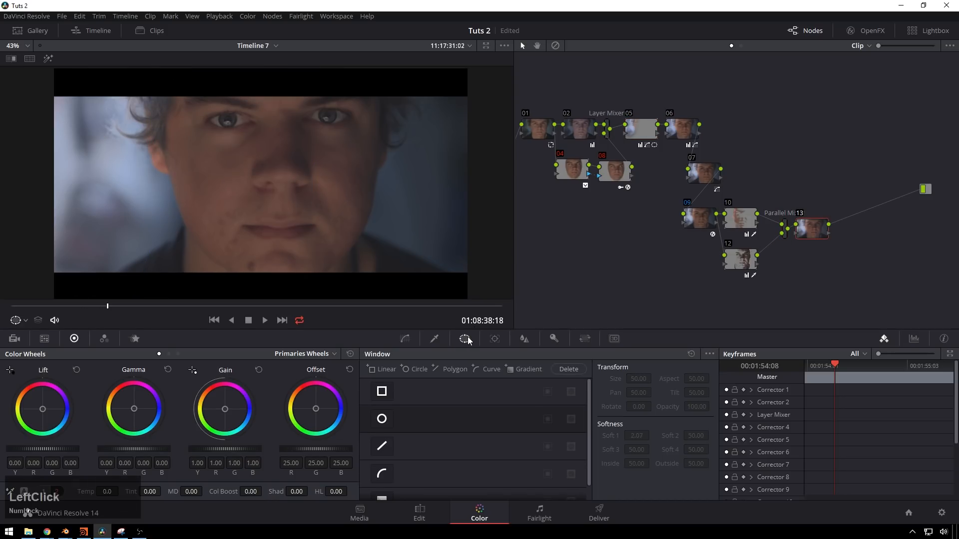
Show the shape window masks for node 13.
click(382, 418)
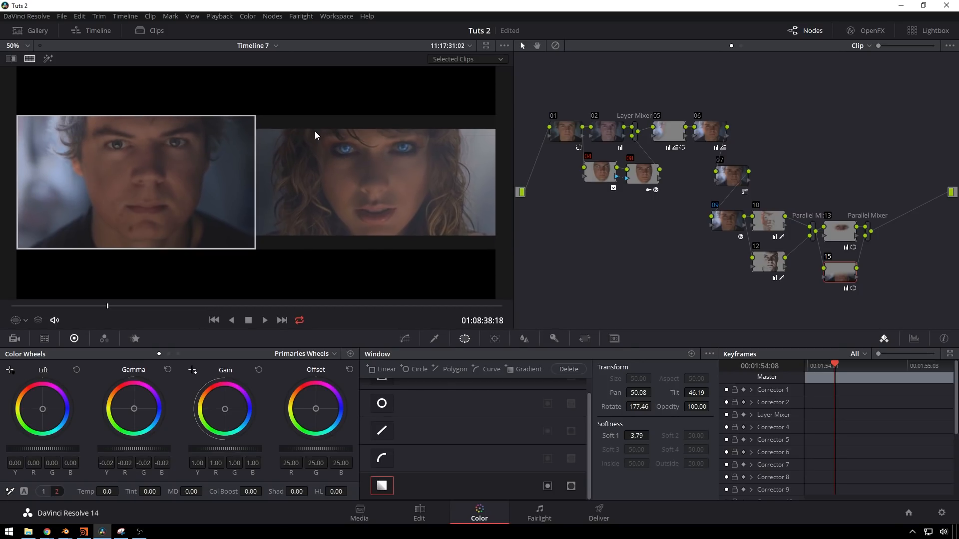
mouse_move(310, 132)
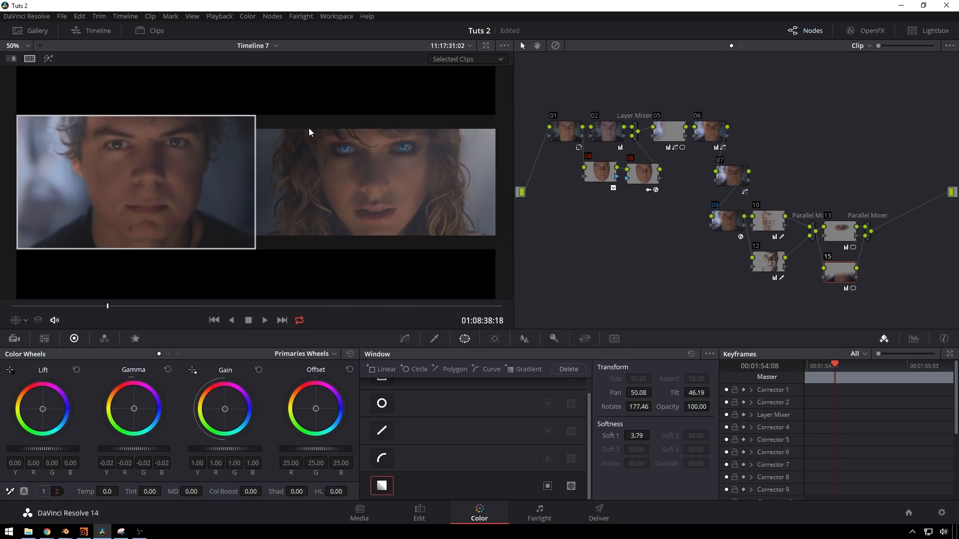
mouse_move(281, 132)
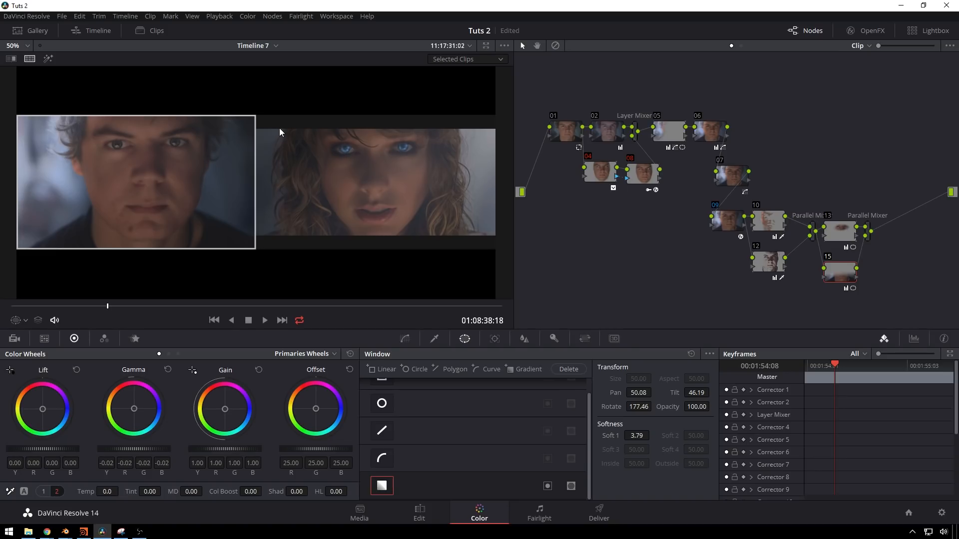
mouse_move(274, 144)
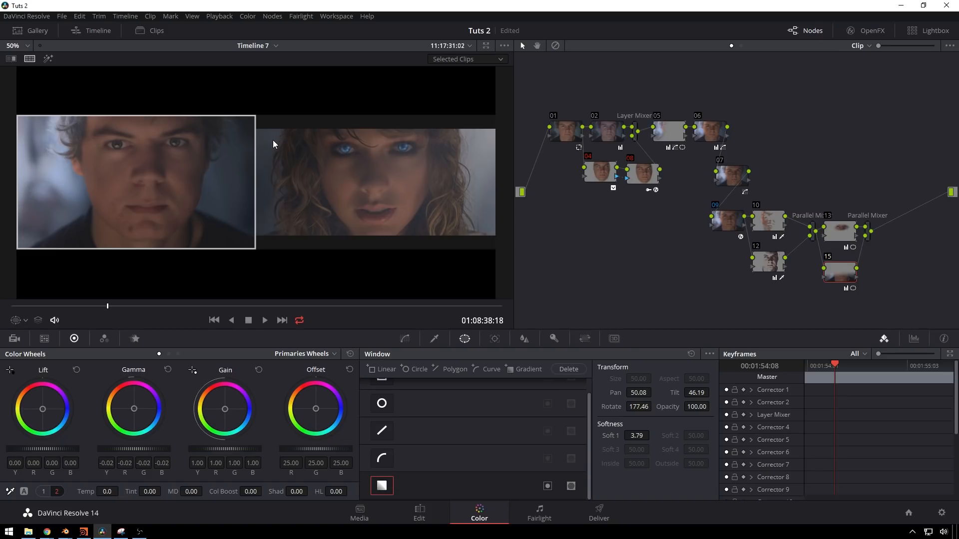
mouse_move(735, 241)
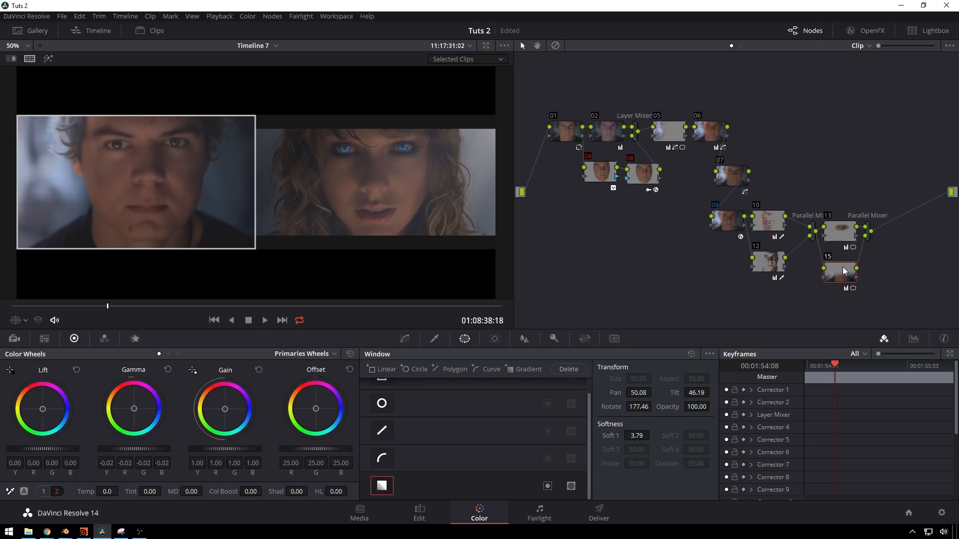
Select the Face Refinement node 09.
click(727, 221)
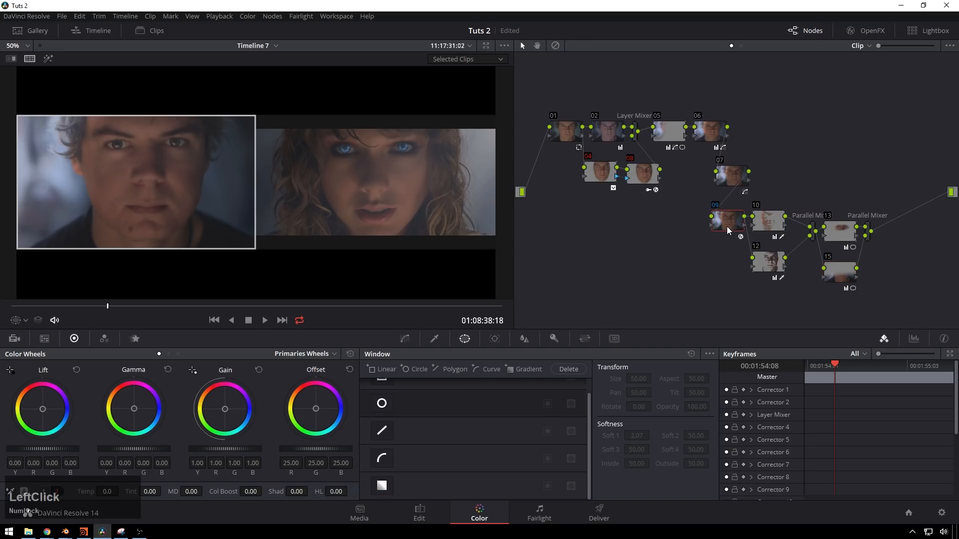
mouse_move(870, 246)
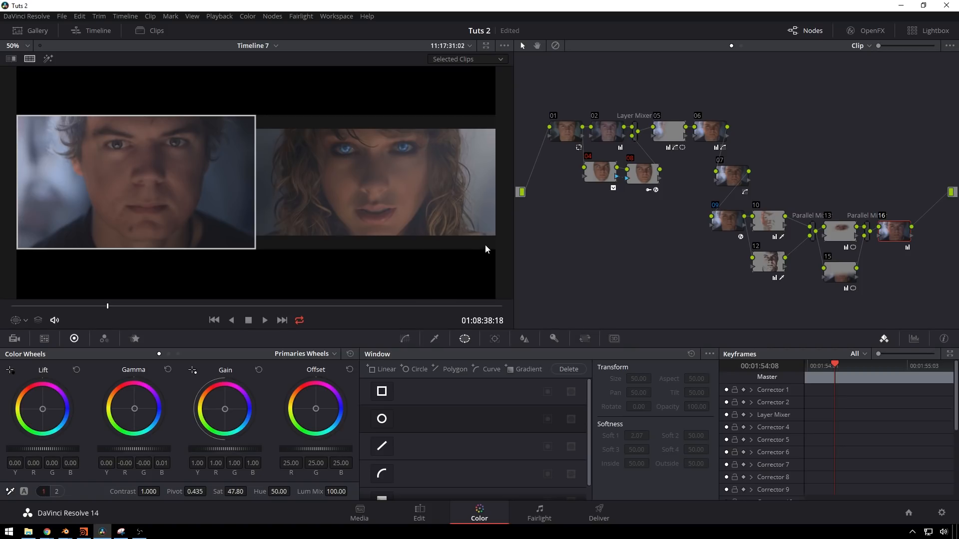
mouse_move(635, 117)
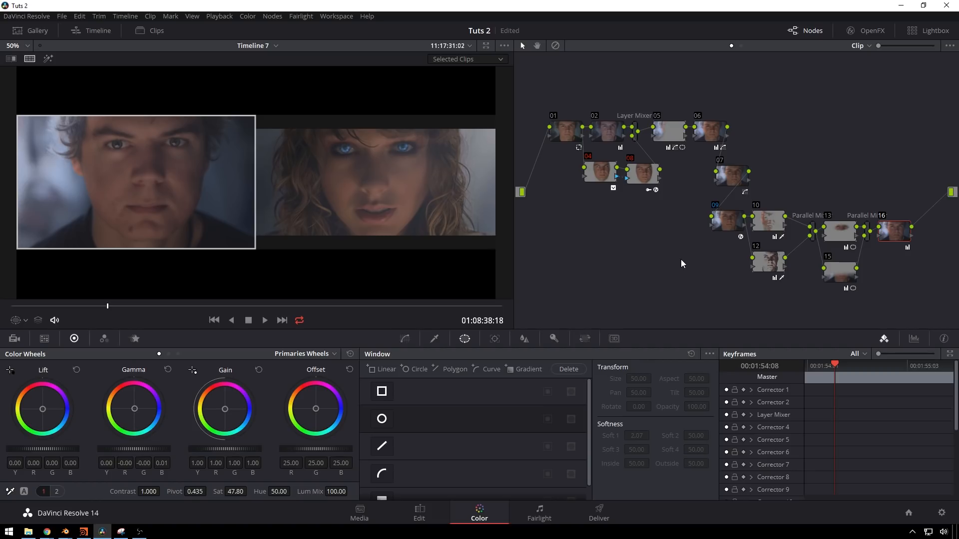
mouse_move(785, 136)
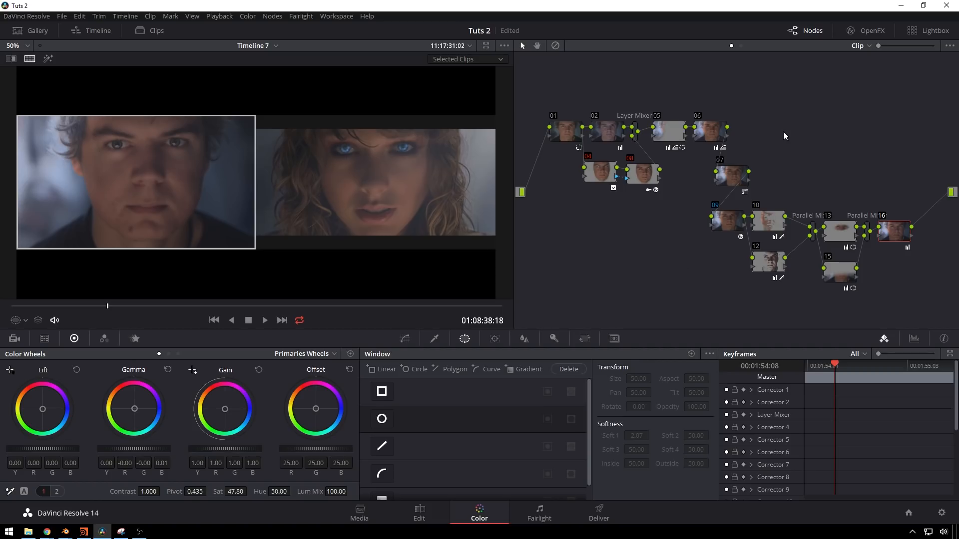
mouse_move(781, 124)
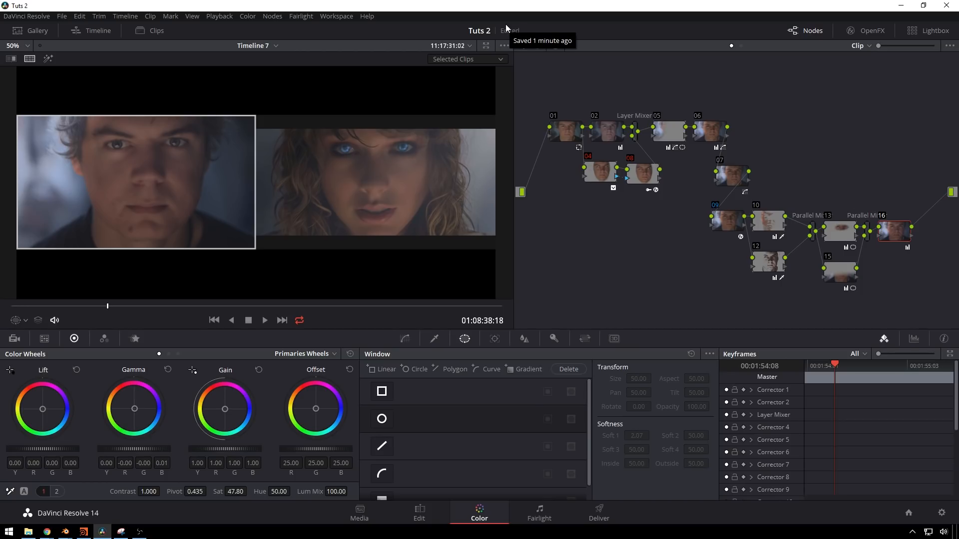
mouse_move(692, 176)
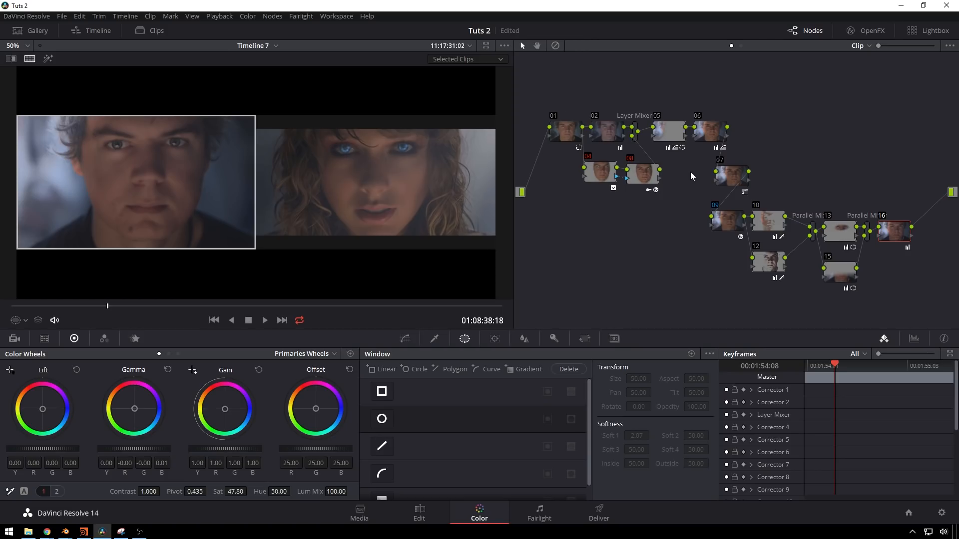